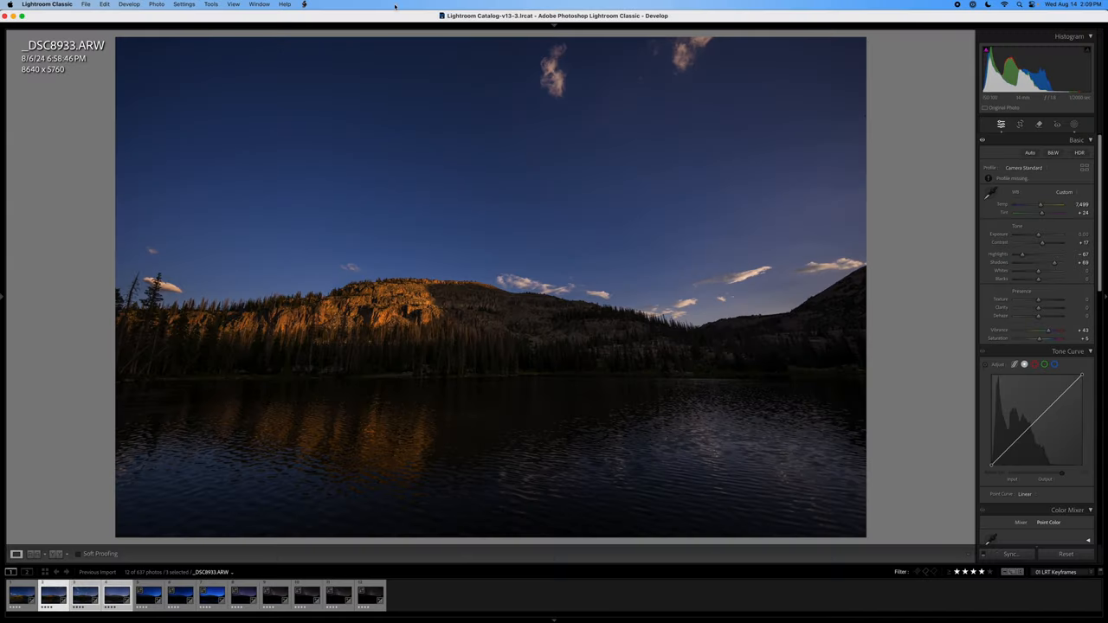
- Sync the first edited keyframes with LRTimelapse and open twilight keyframe _DSC9047
click(1010, 554)
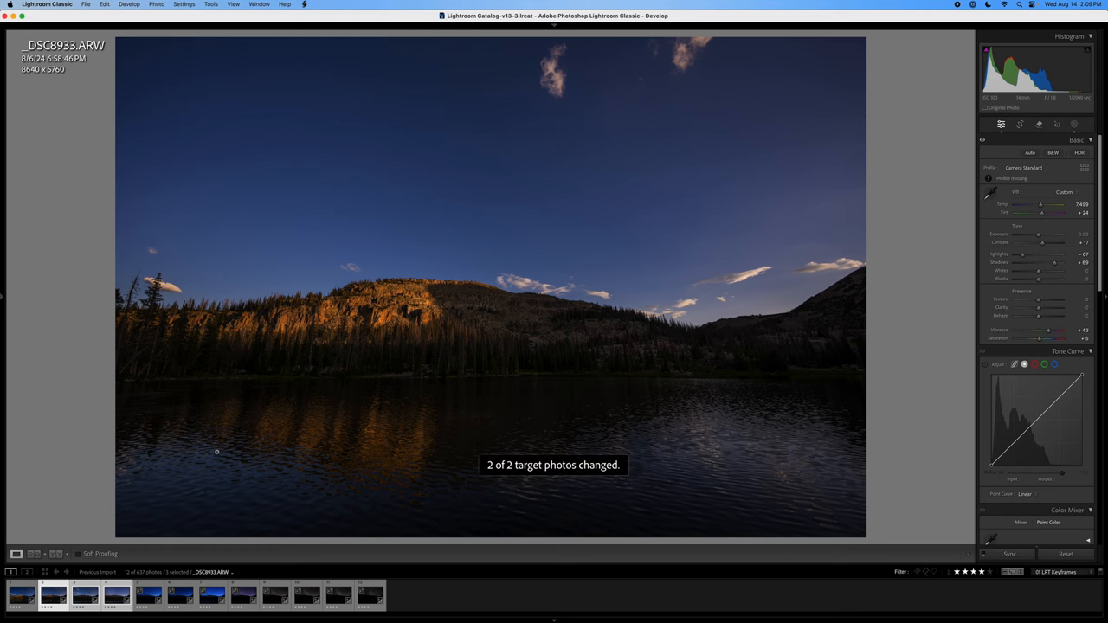
click(85, 594)
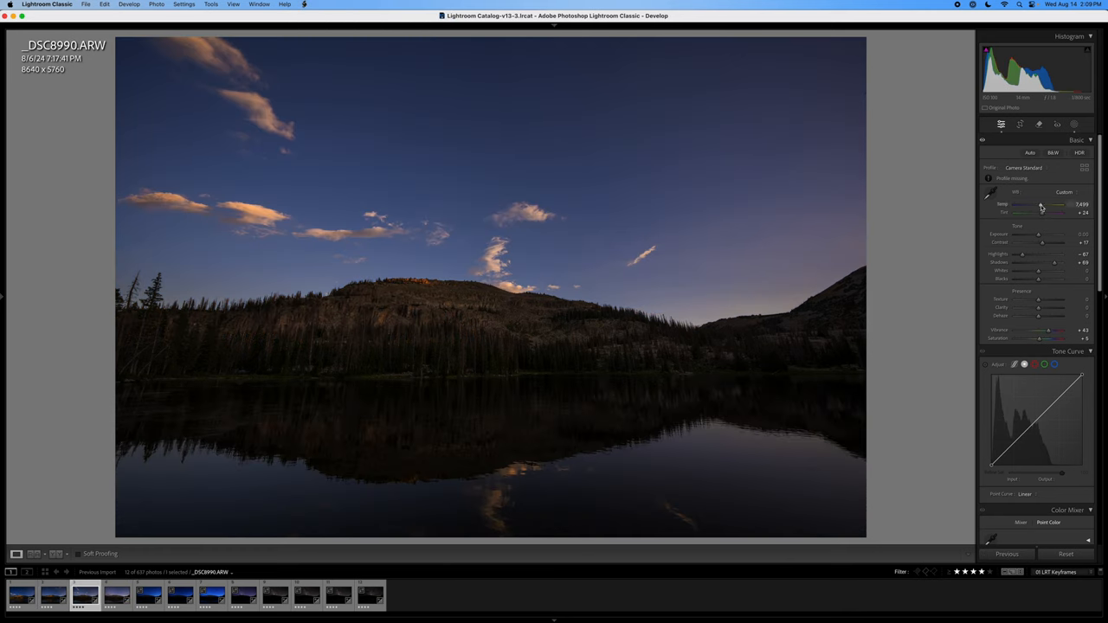
click(116, 593)
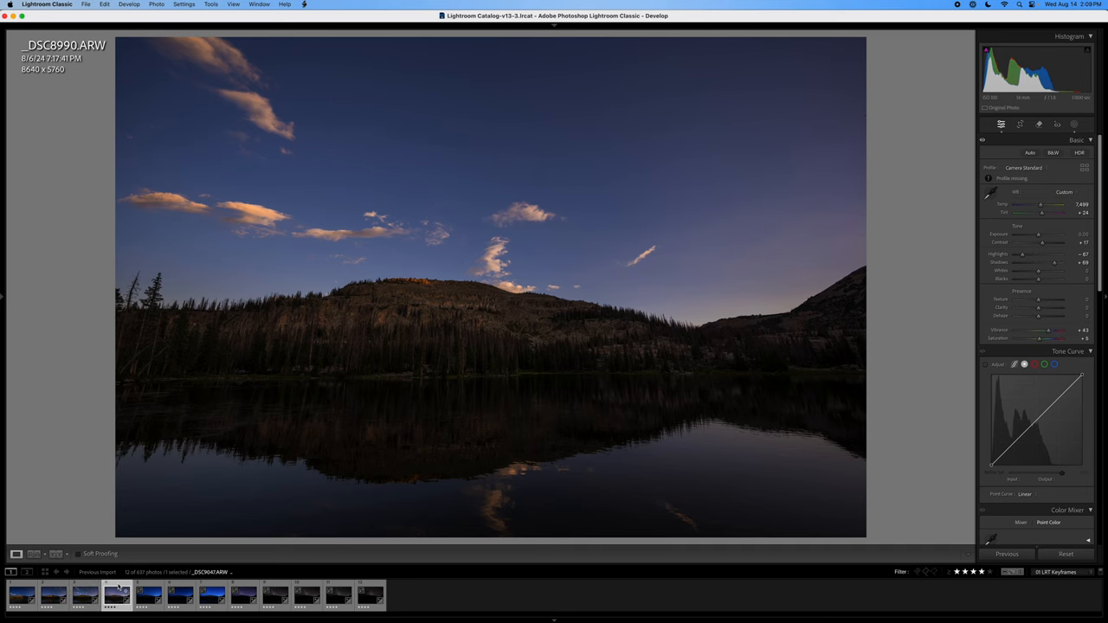
click(117, 594)
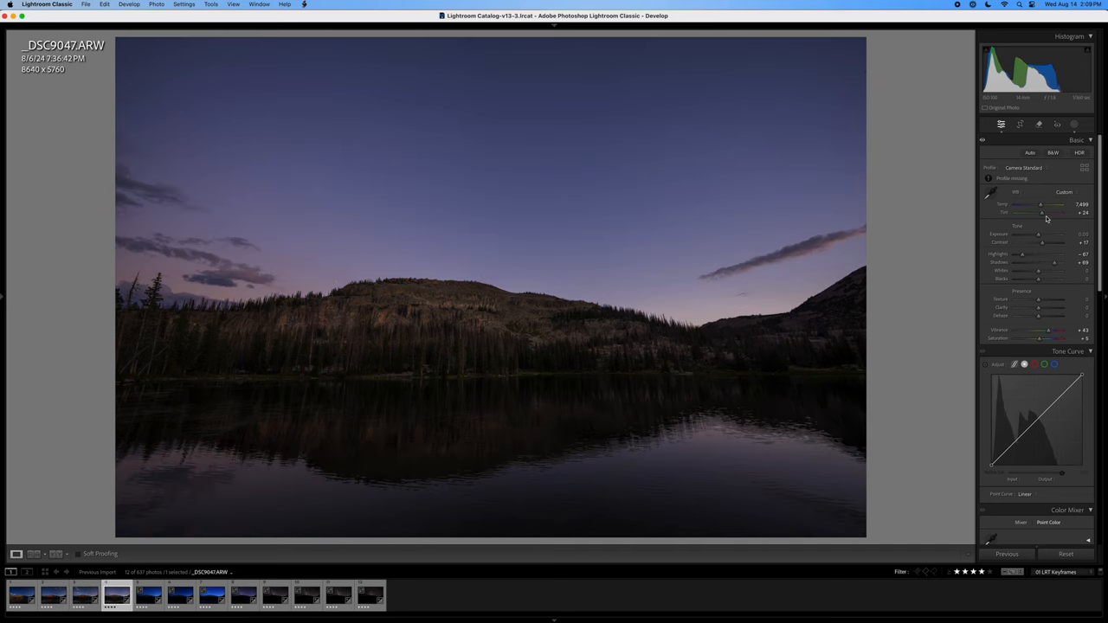
- Warm _DSC9047's sky with Tint about +40 and Temp 7,816
drag(1039, 213, 1049, 213)
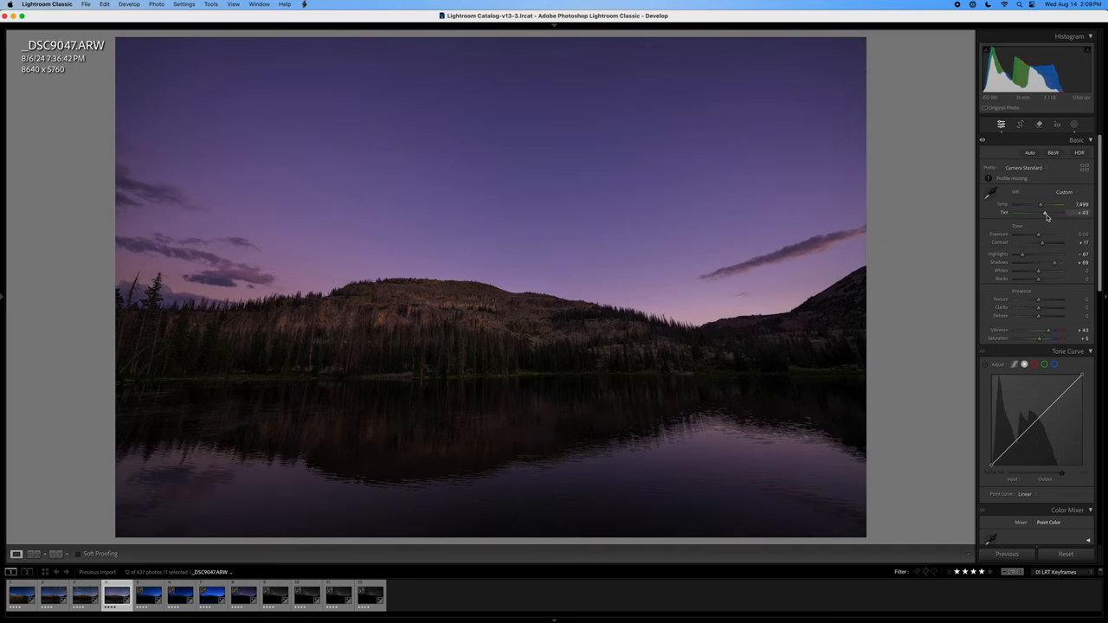
drag(1041, 206, 1058, 205)
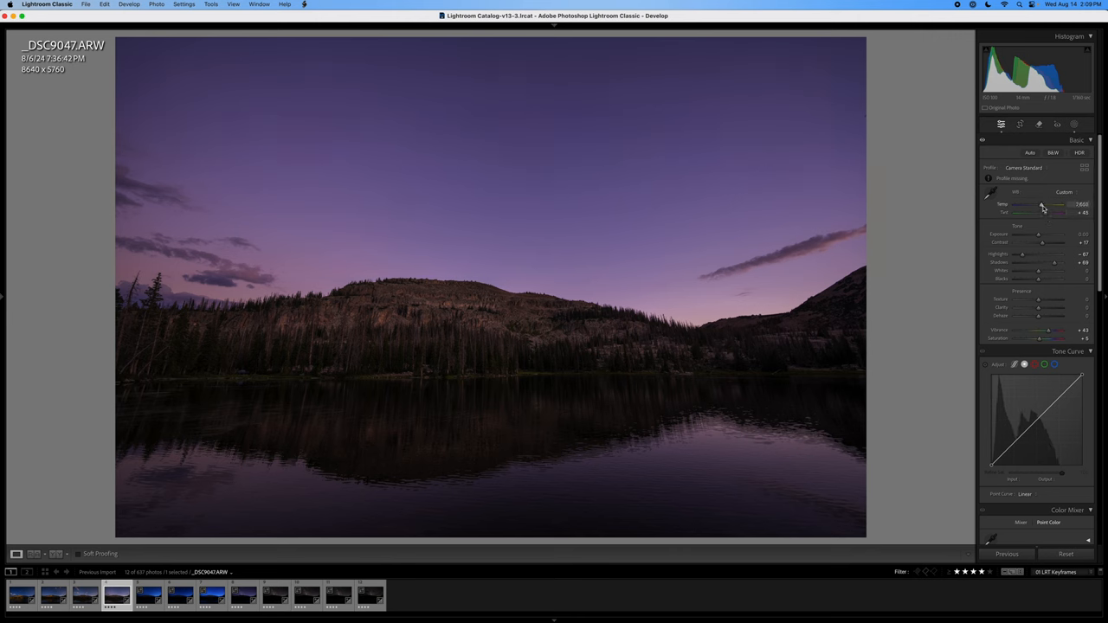
drag(1039, 204, 1060, 205)
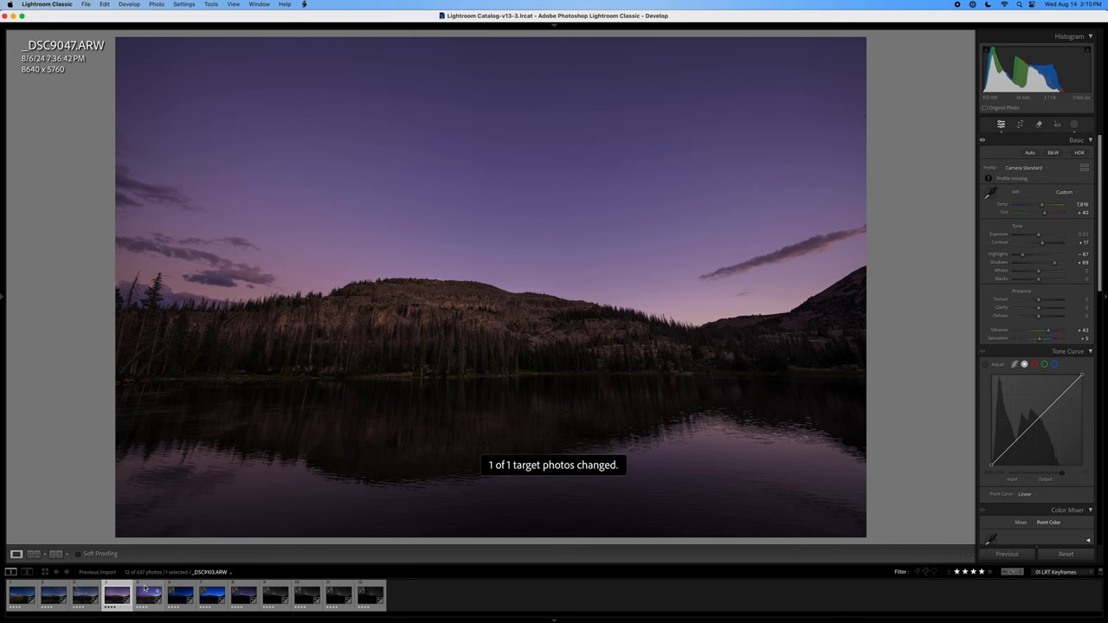
click(148, 593)
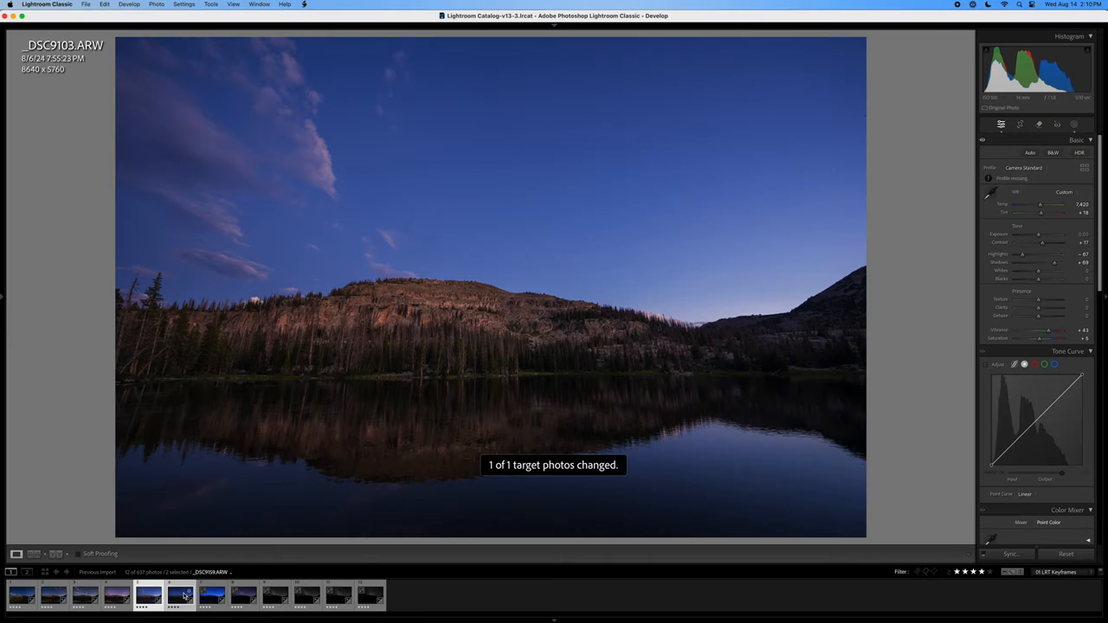
- Open keyframe _DSC9159, then the unedited keyframe _DSC9214 from the filmstrip
click(179, 594)
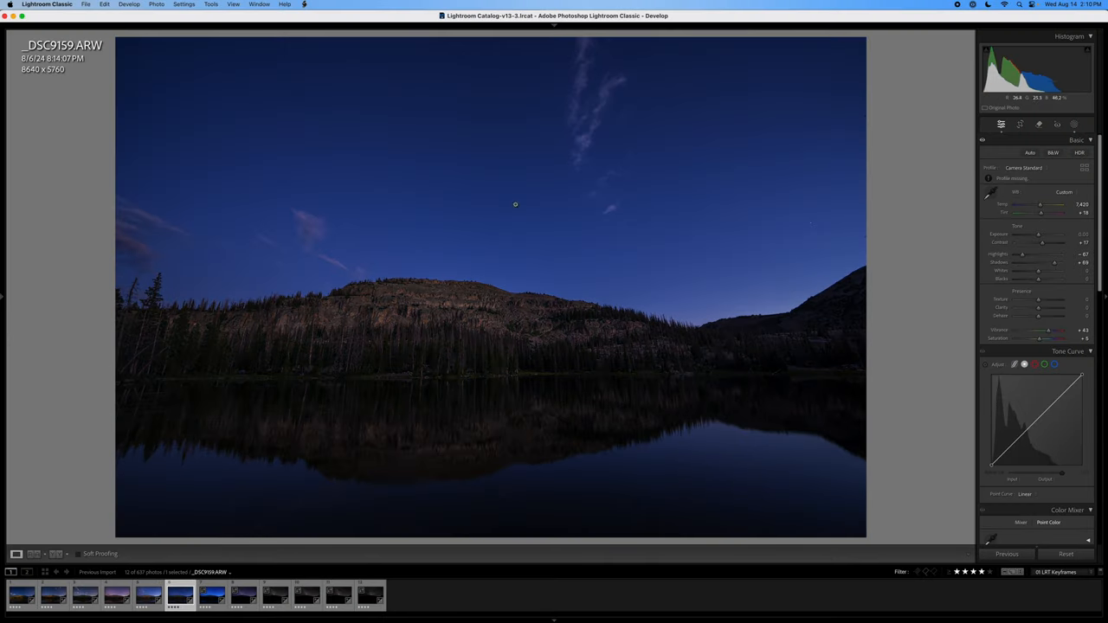
mouse_move(461, 244)
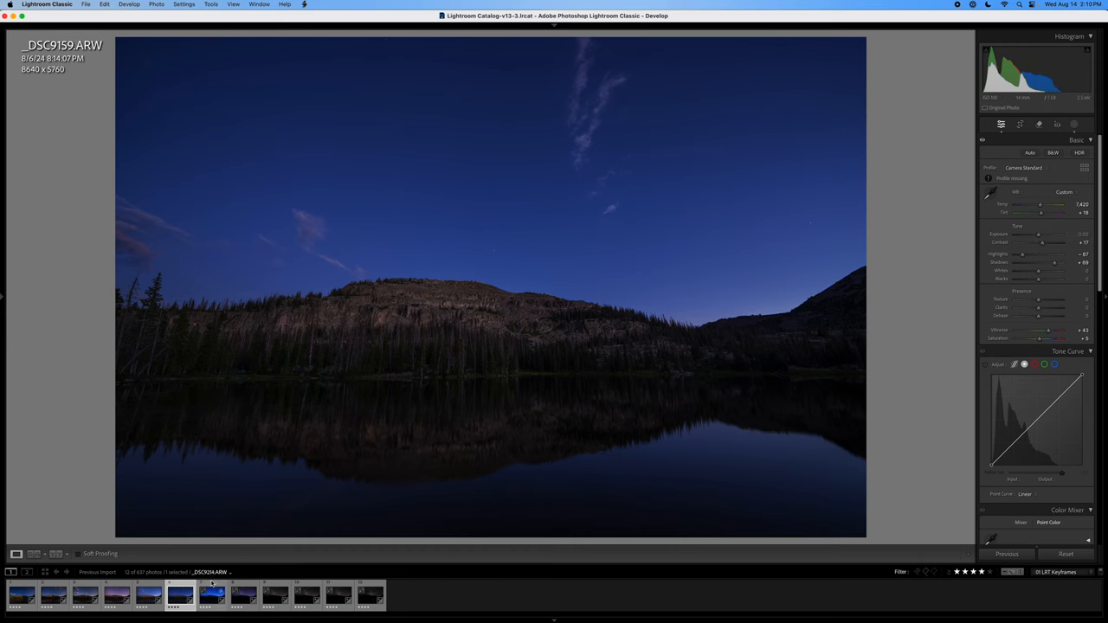
click(179, 595)
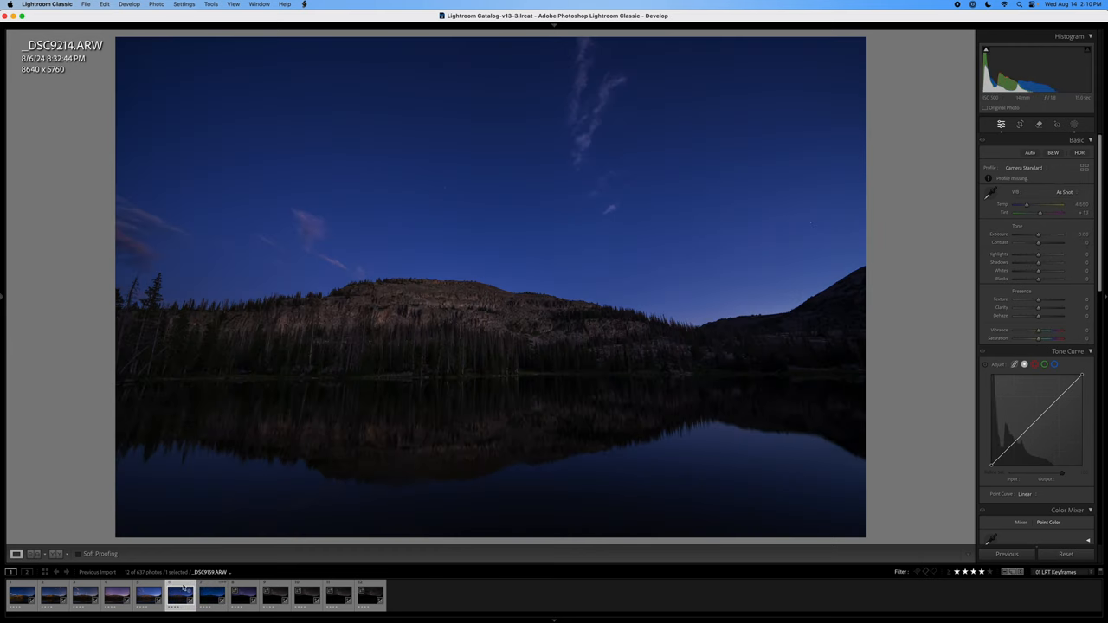
- Sync _DSC9159's settings onto _DSC9214 via LRTimelapse Sync Keyframes and open _DSC9214
click(212, 595)
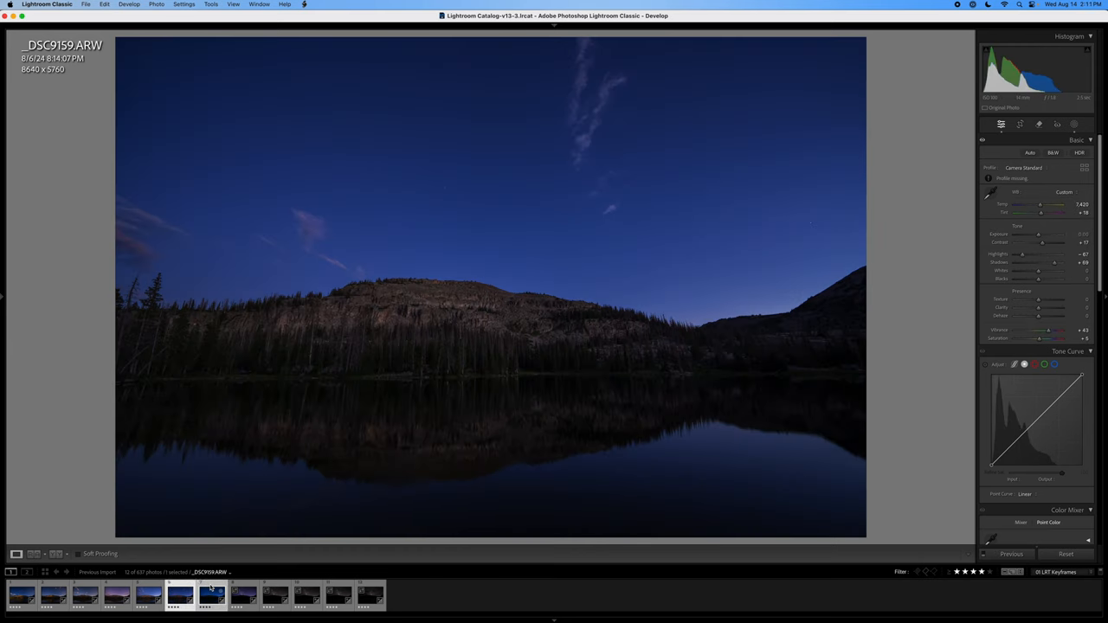
click(303, 5)
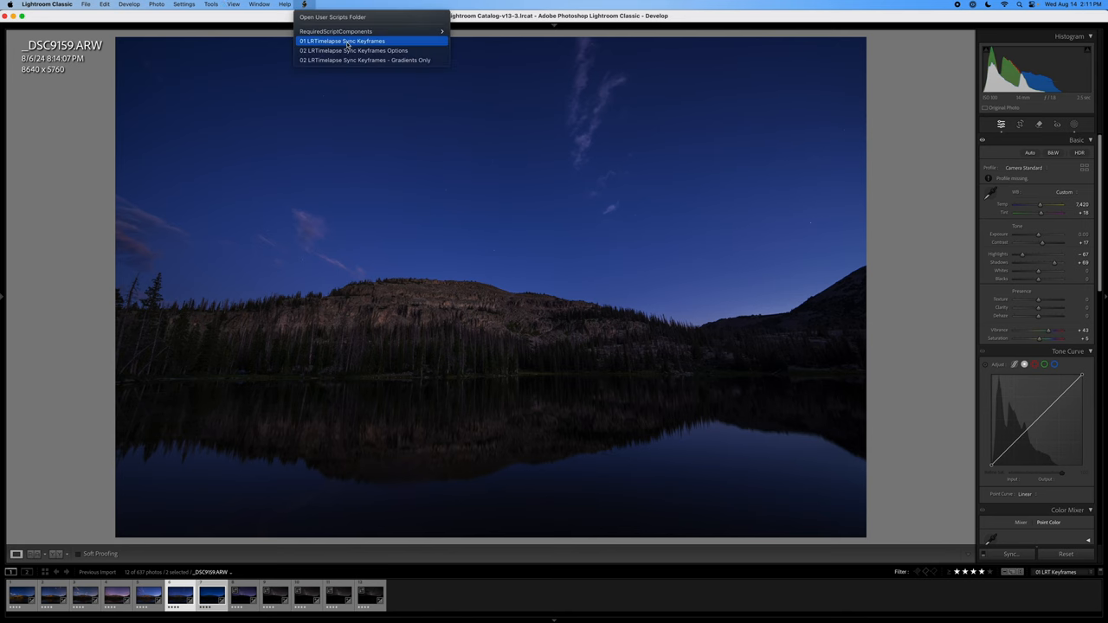
click(342, 41)
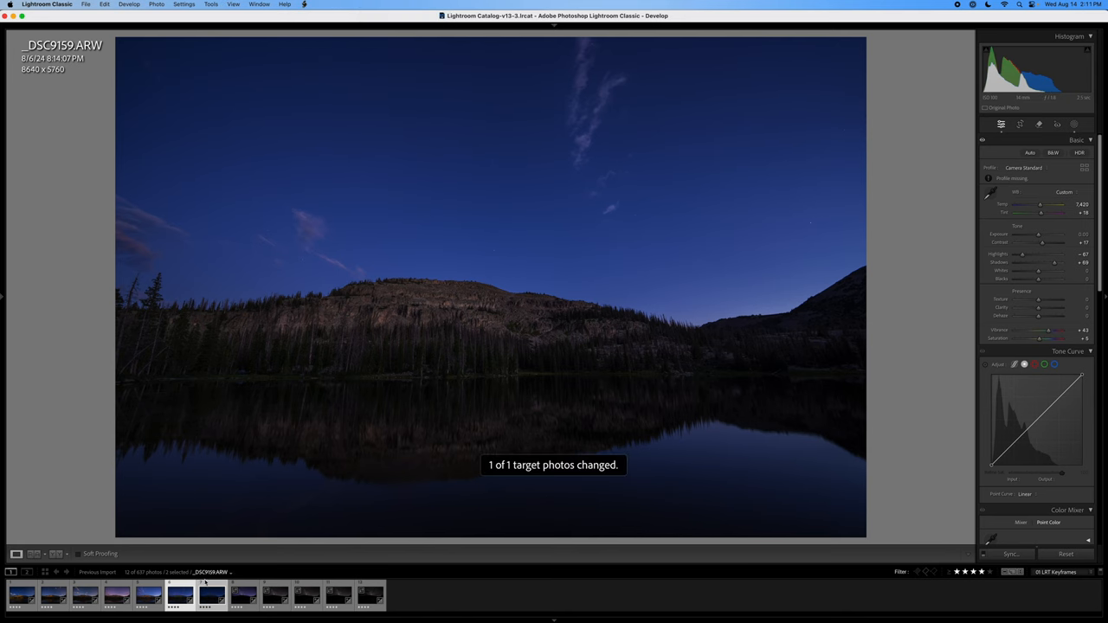
click(211, 593)
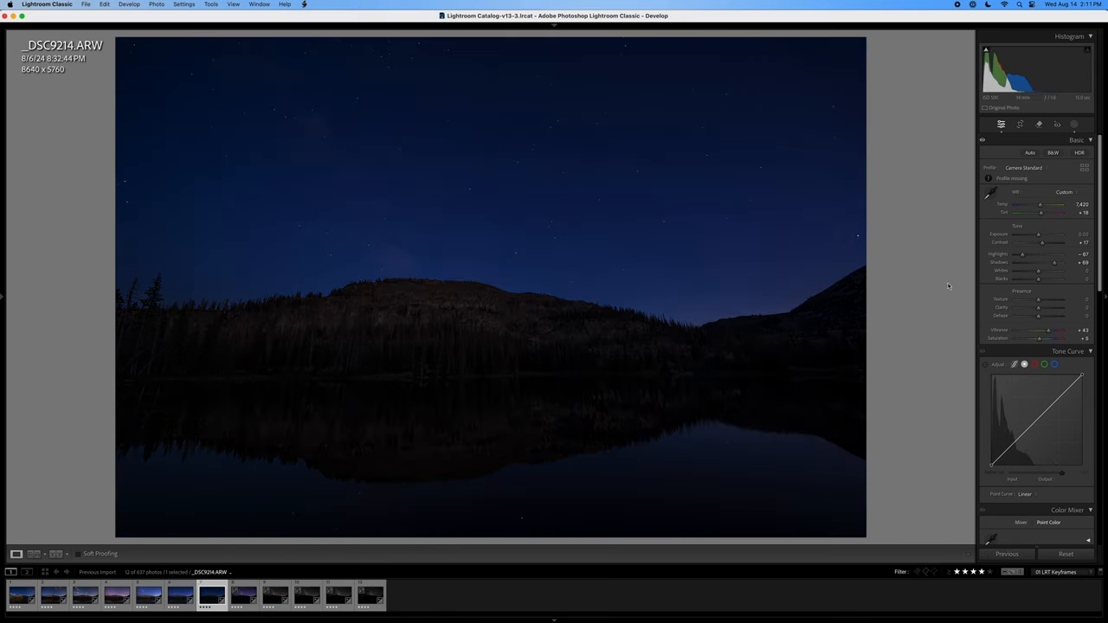
- Set _DSC9214 to Exposure +1.00 and Whites +24, then select it with _DSC9275
drag(1020, 235, 1043, 234)
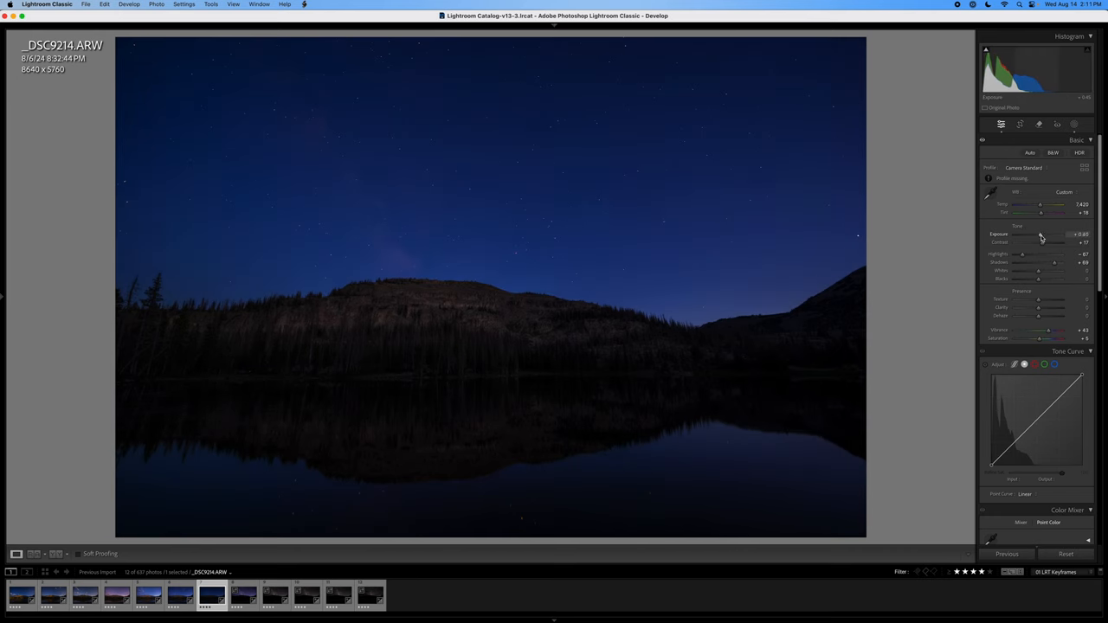
drag(1041, 234, 1044, 235)
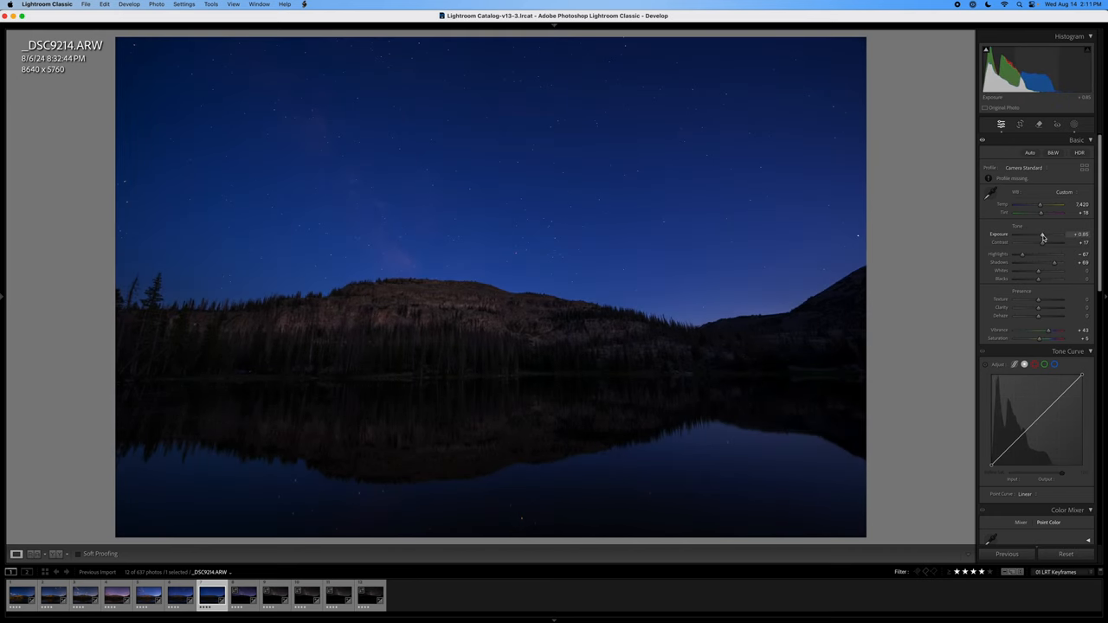
drag(1043, 235, 1048, 235)
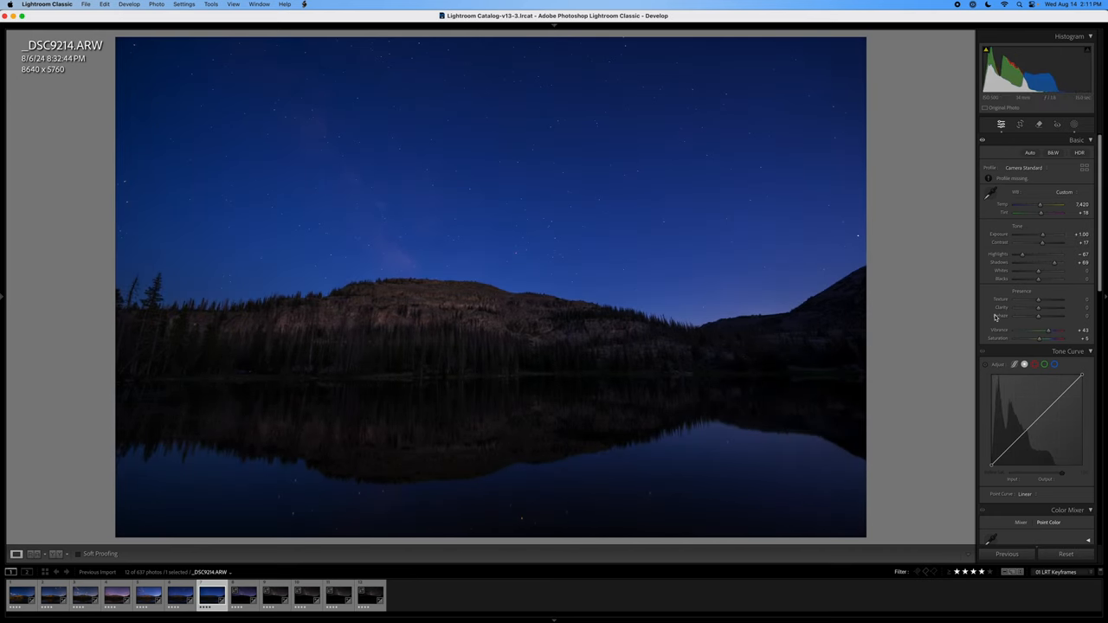
drag(1039, 276, 1048, 275)
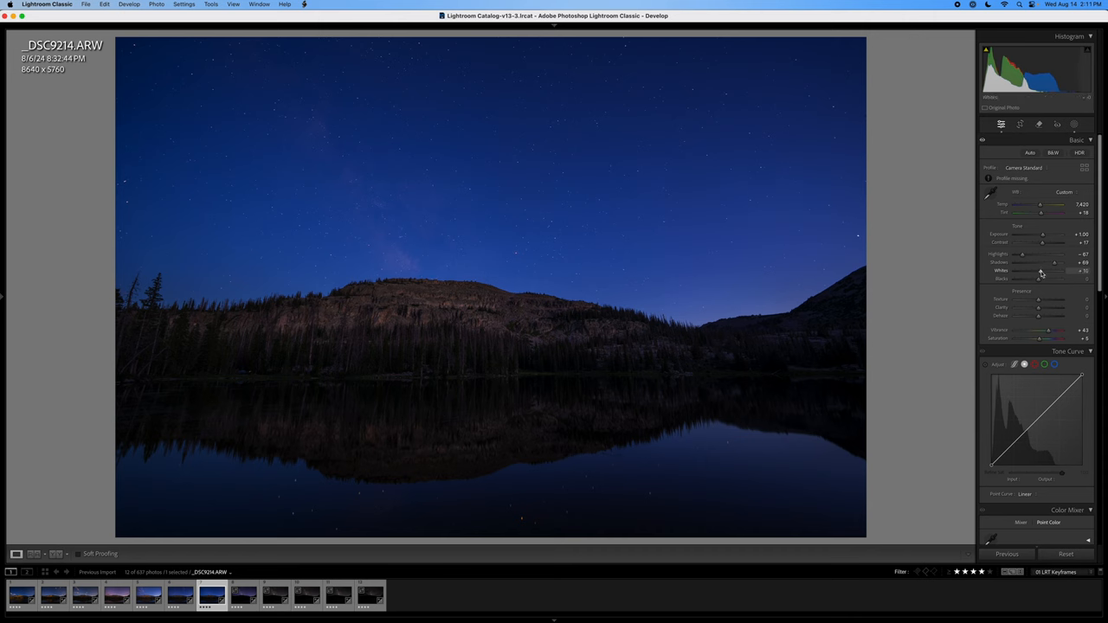
drag(1039, 271, 1048, 271)
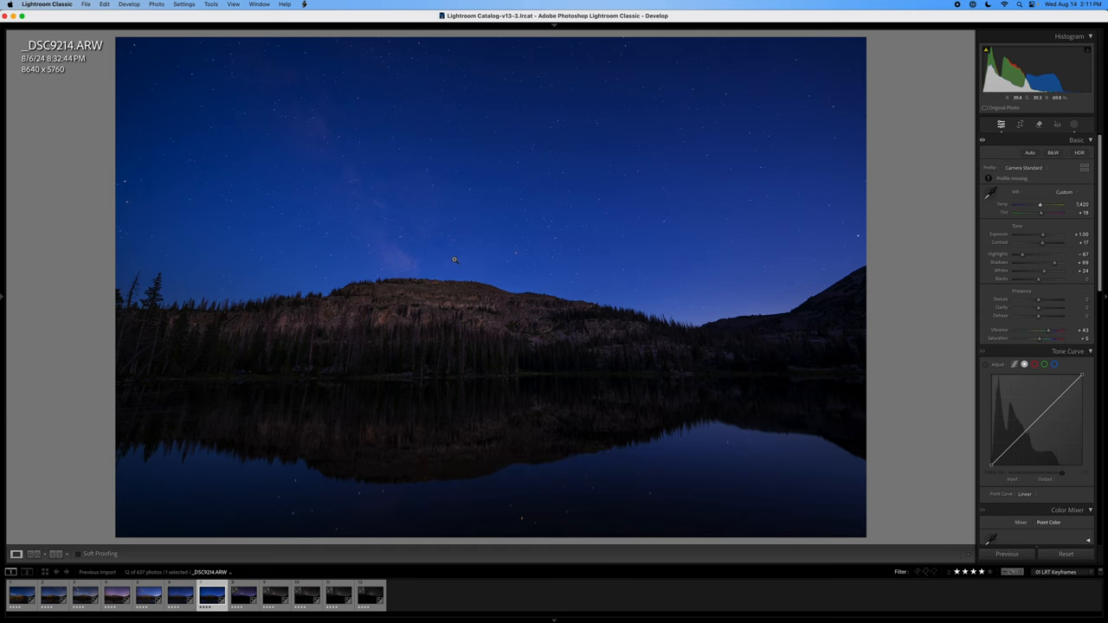
click(243, 595)
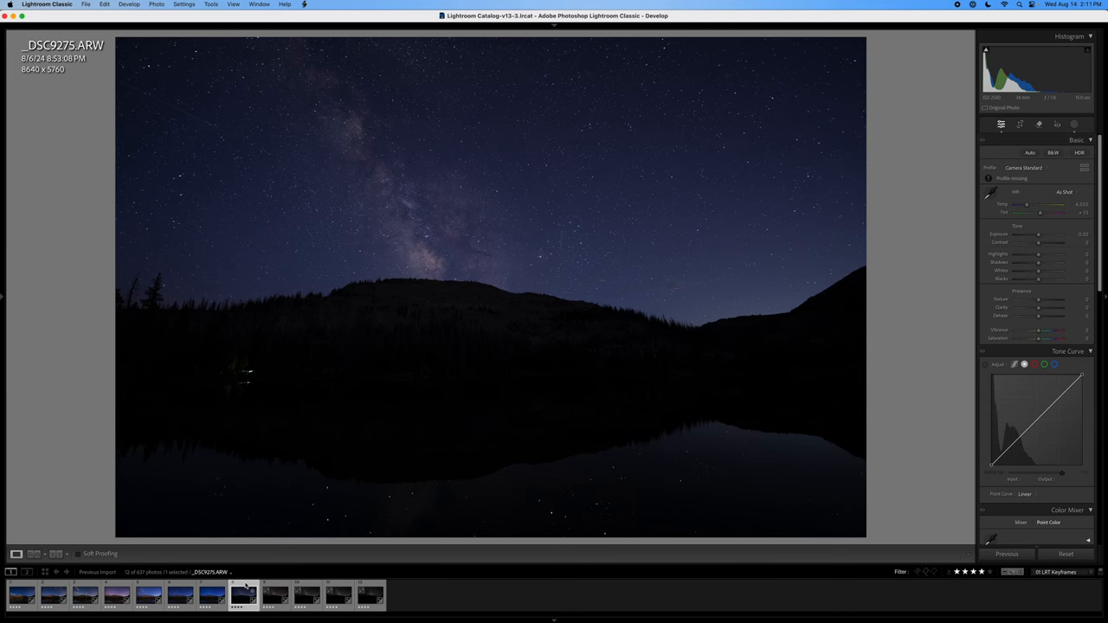
click(212, 594)
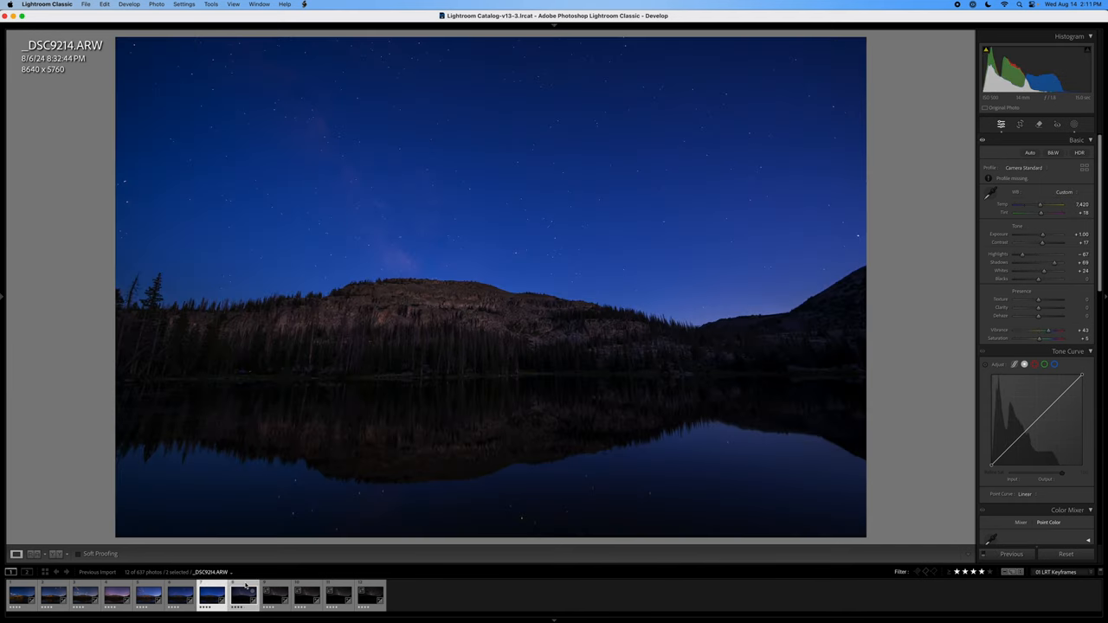
click(303, 5)
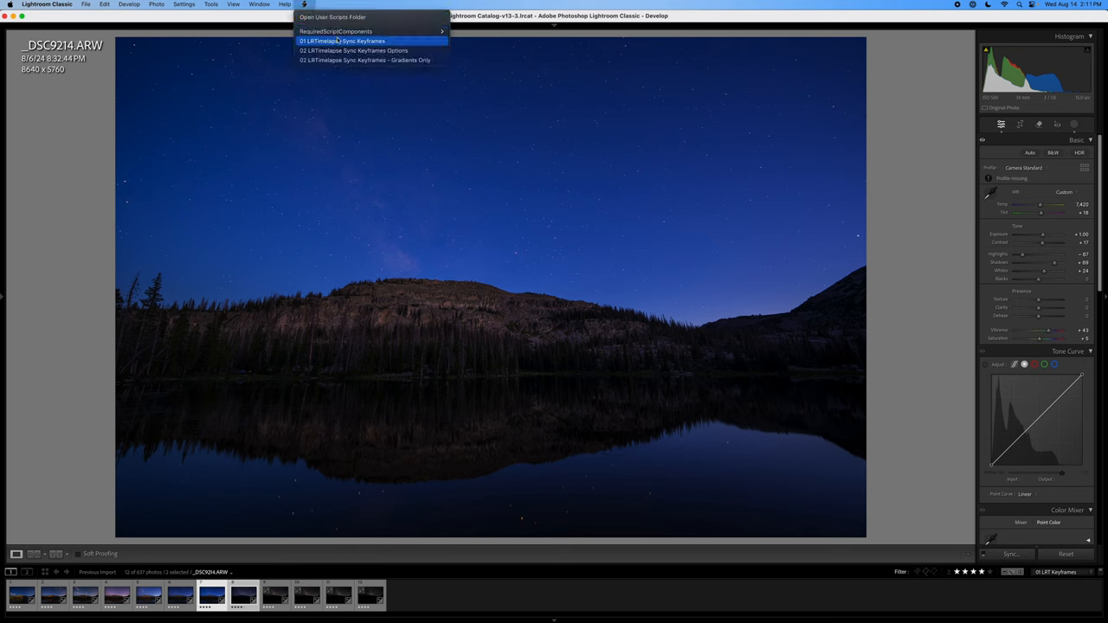
- Sync _DSC9214's look onto _DSC9275 and cool it to Temp 5,064, Tint 0
click(342, 41)
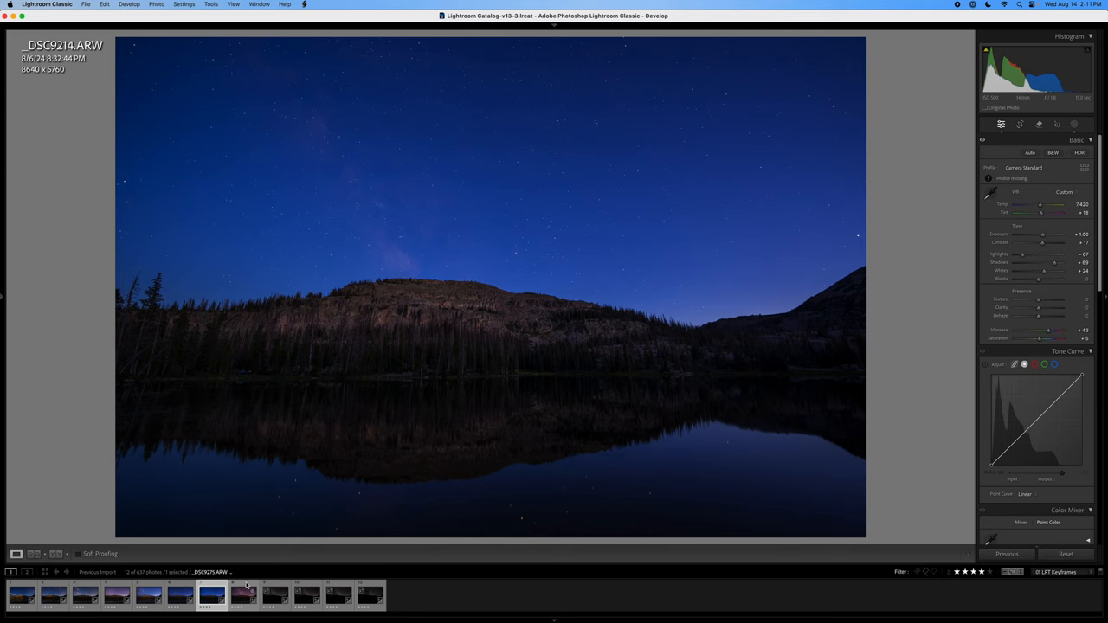
click(243, 594)
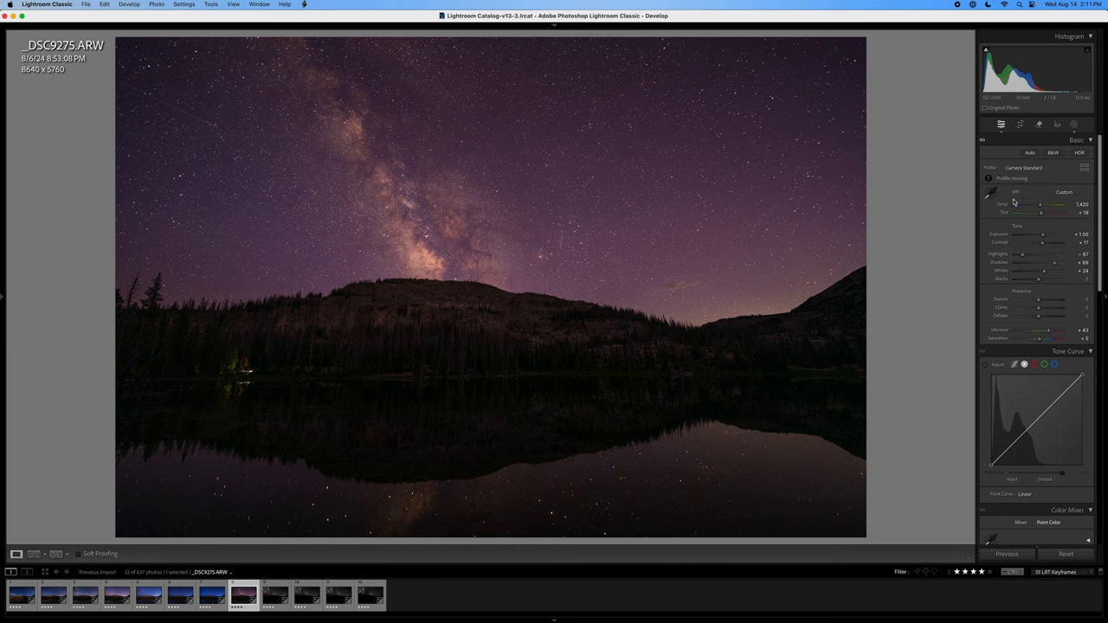
drag(1041, 204, 1027, 204)
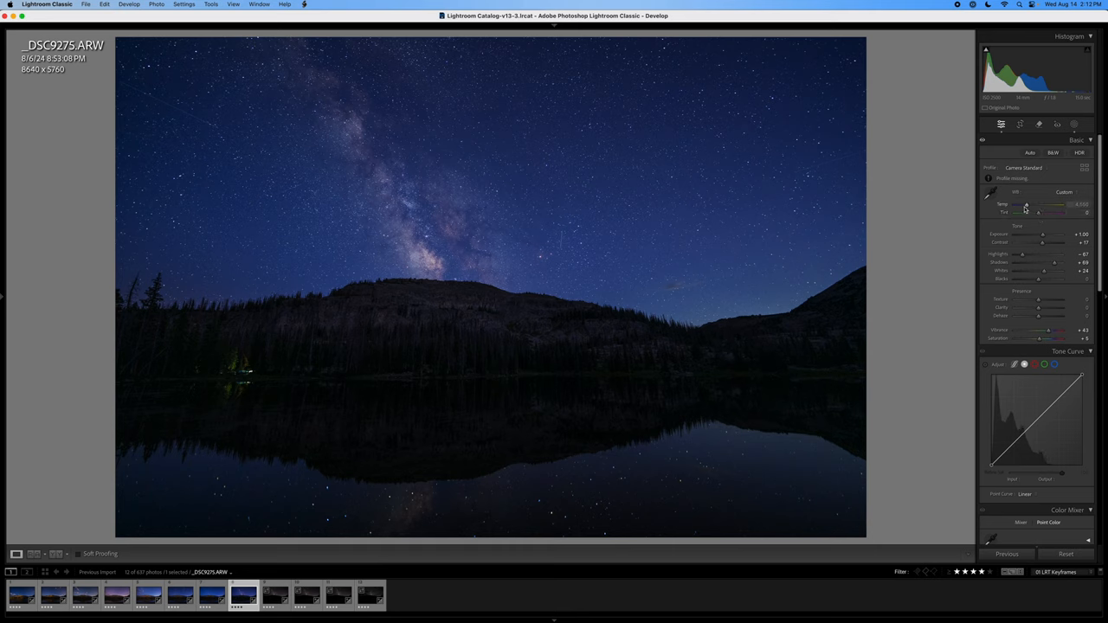
drag(1026, 207, 1030, 207)
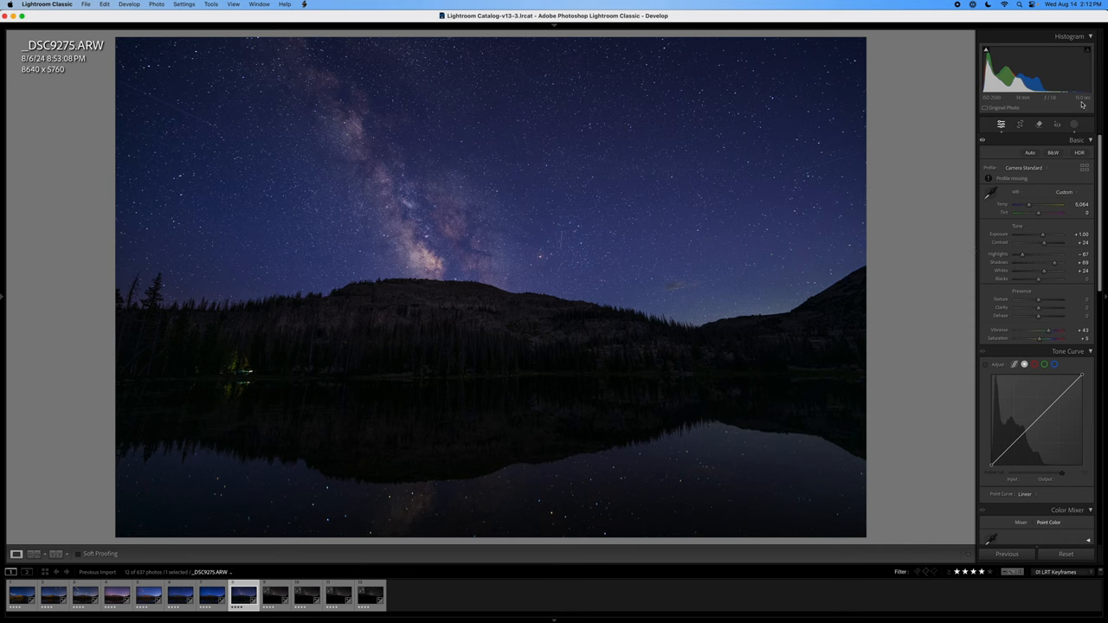
mouse_move(992, 99)
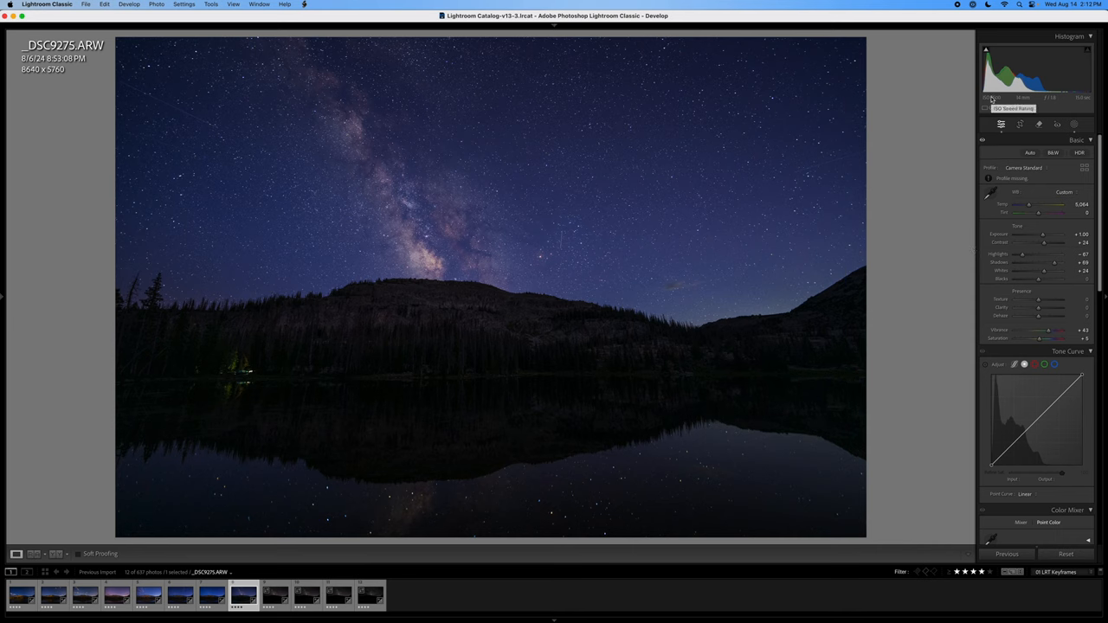
mouse_move(1007, 119)
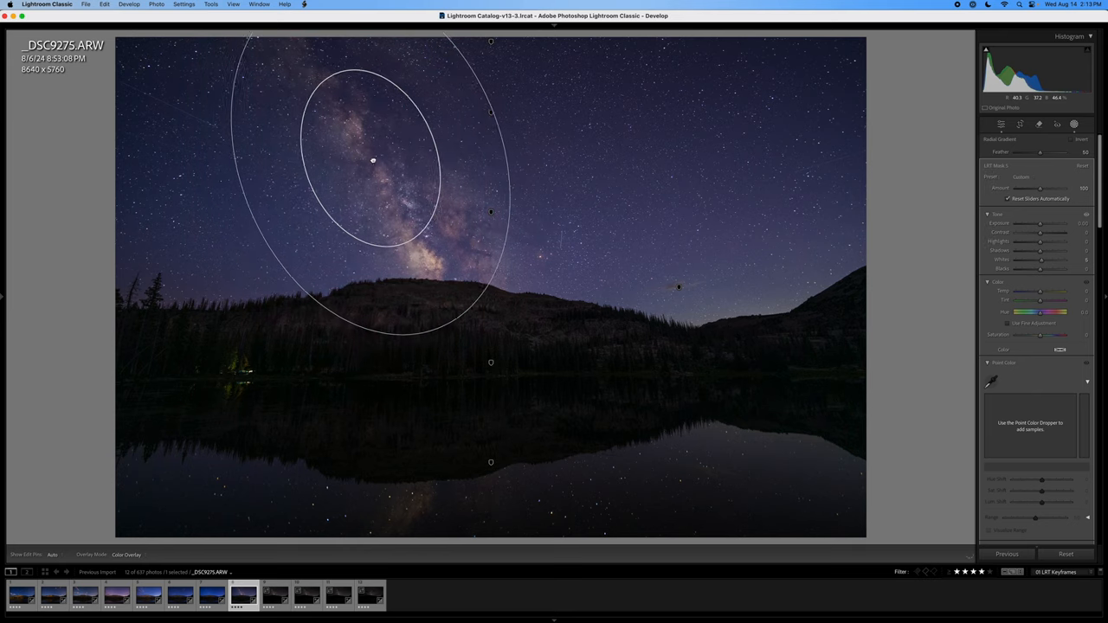
- Position the radial mask over the Milky Way, lifting whites and adjusting clarity
drag(373, 160, 394, 160)
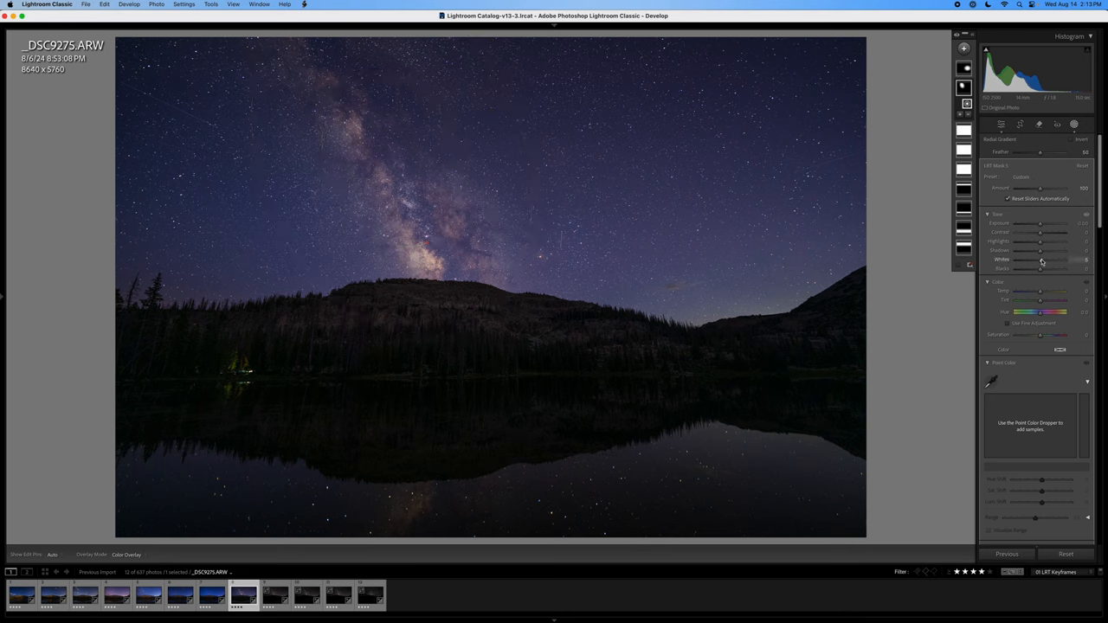
drag(1041, 268, 1037, 268)
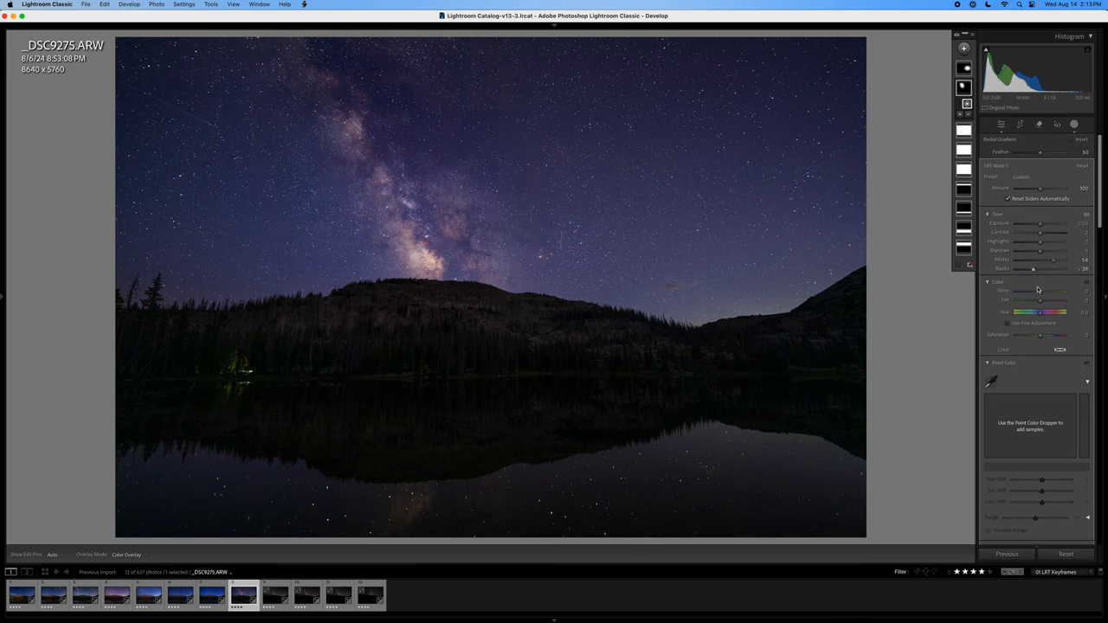
scroll(down, 3)
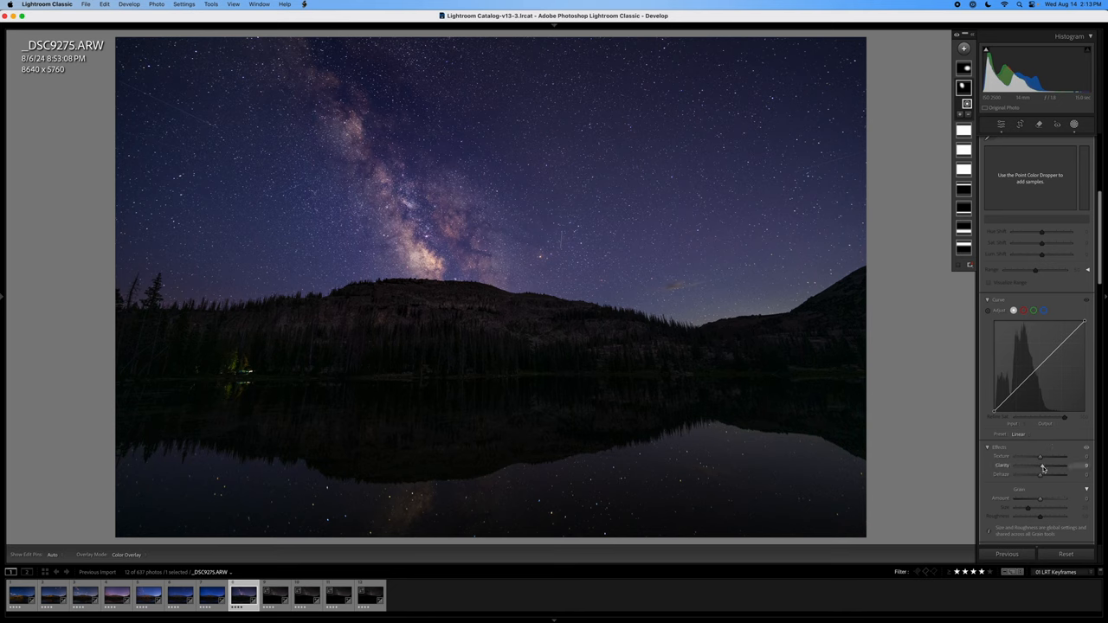
drag(1039, 466, 1050, 466)
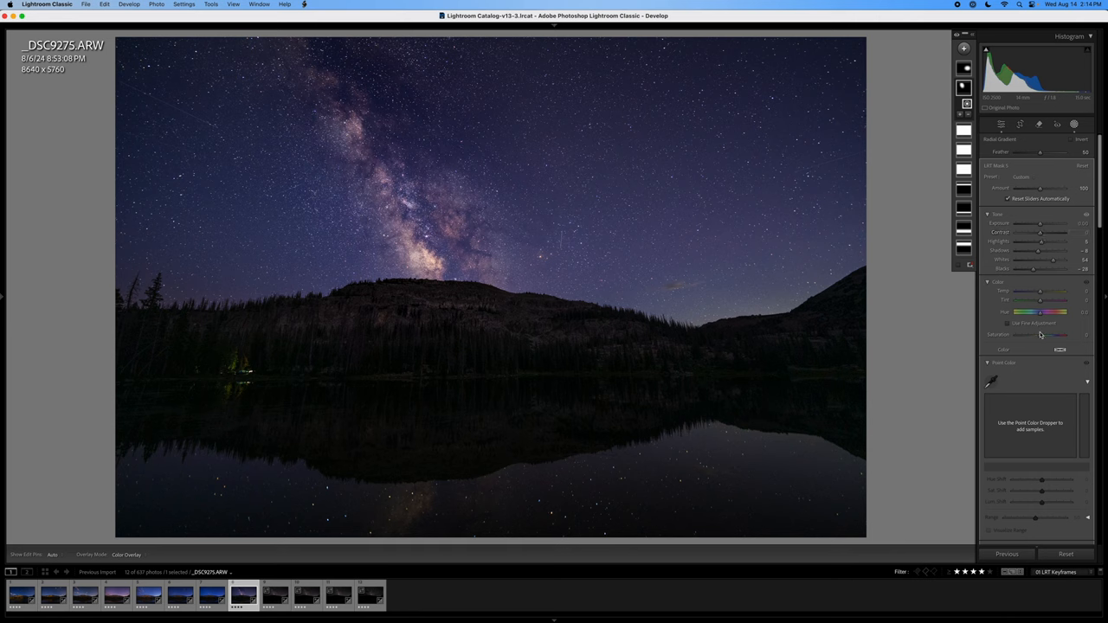
- Adjust _DSC9275's highlights and set Tint to +16, then select _DSC9332
click(1075, 124)
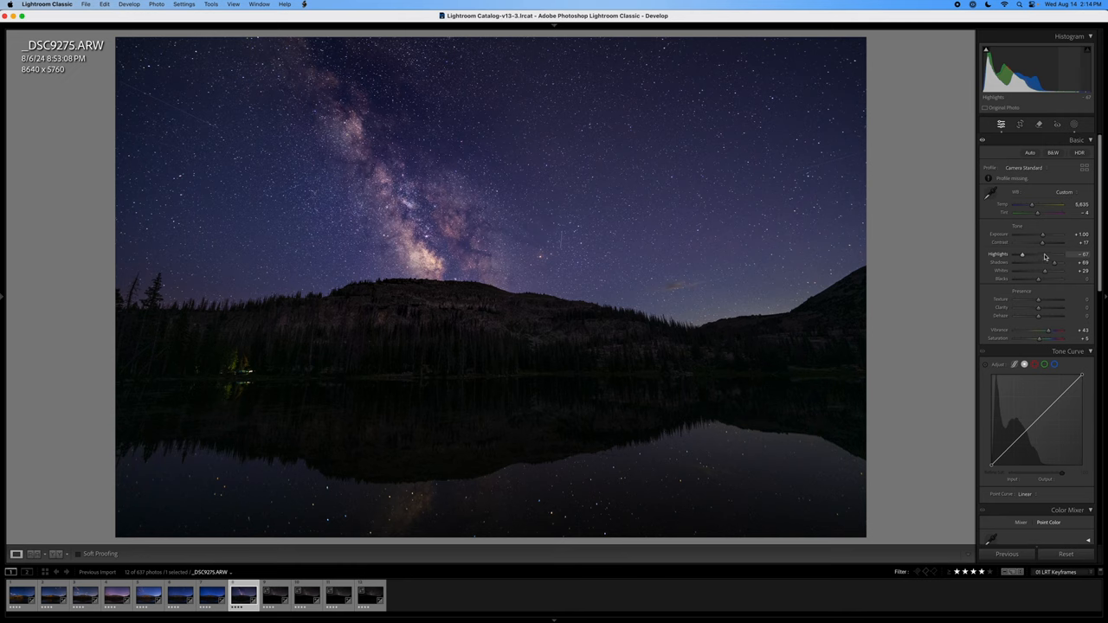
drag(1045, 213, 1036, 212)
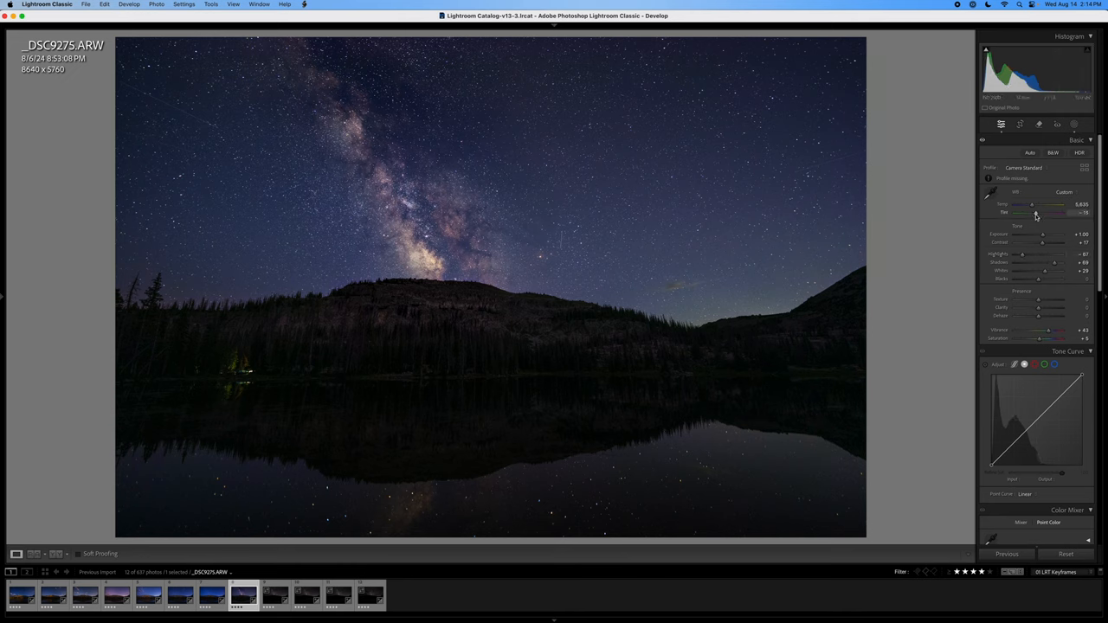
drag(1034, 214, 1038, 214)
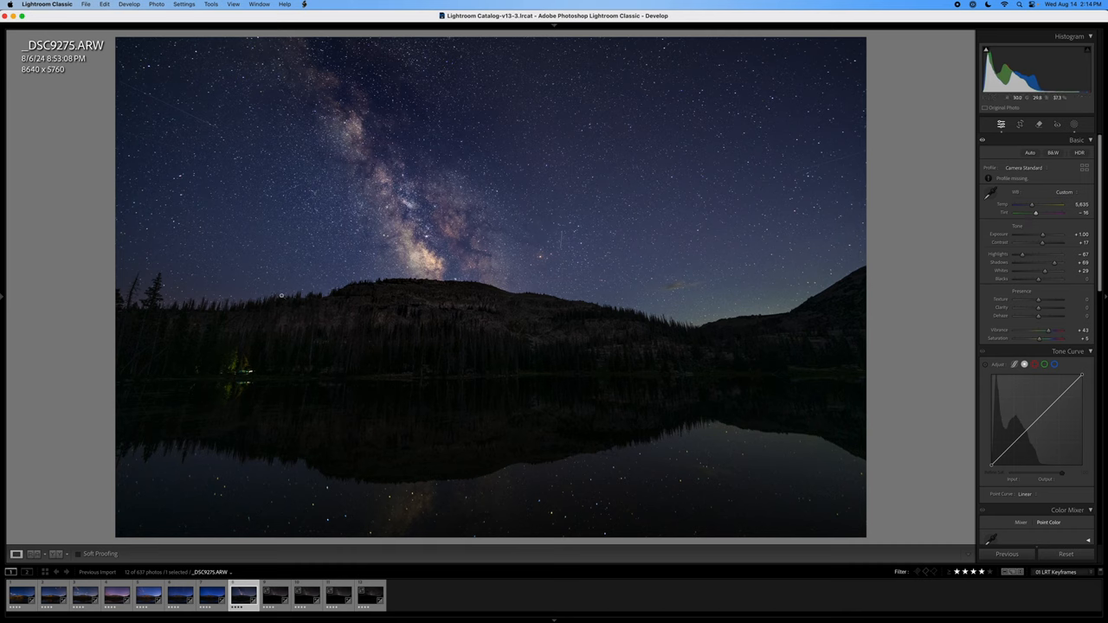
click(275, 593)
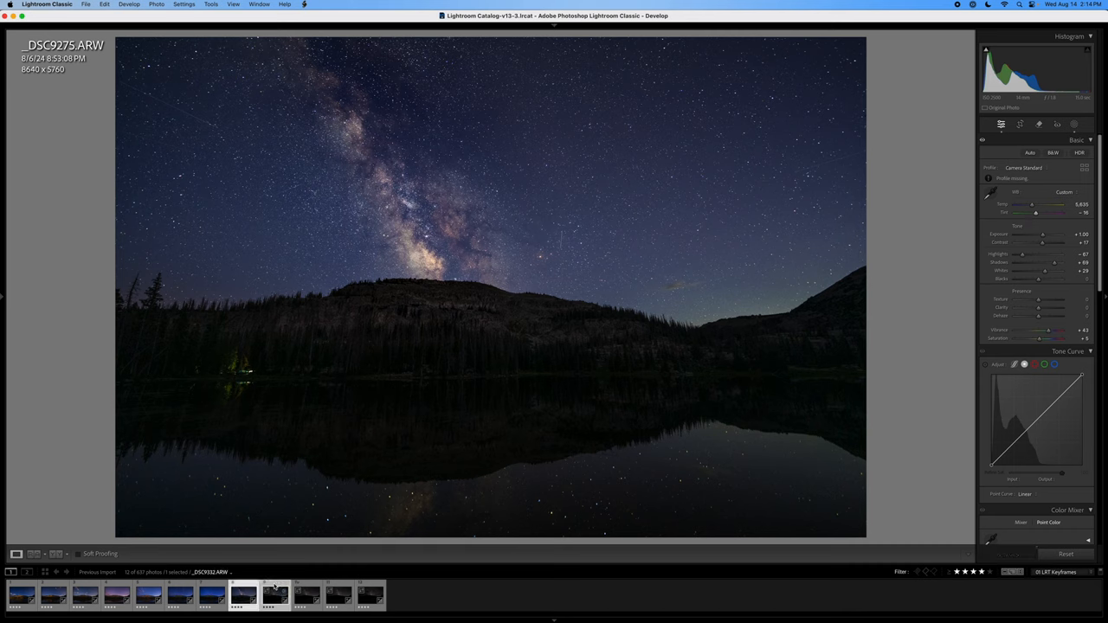
- Cool _DSC9332 to Temp 3,892 and raise Exposure to +1.05
click(304, 5)
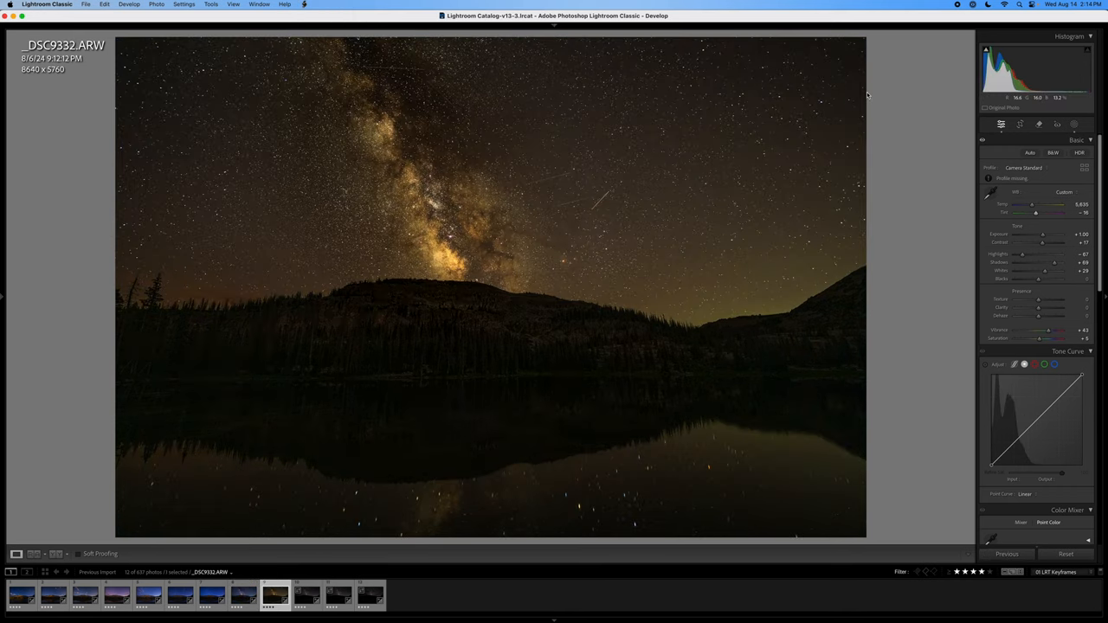
drag(1032, 205, 1025, 205)
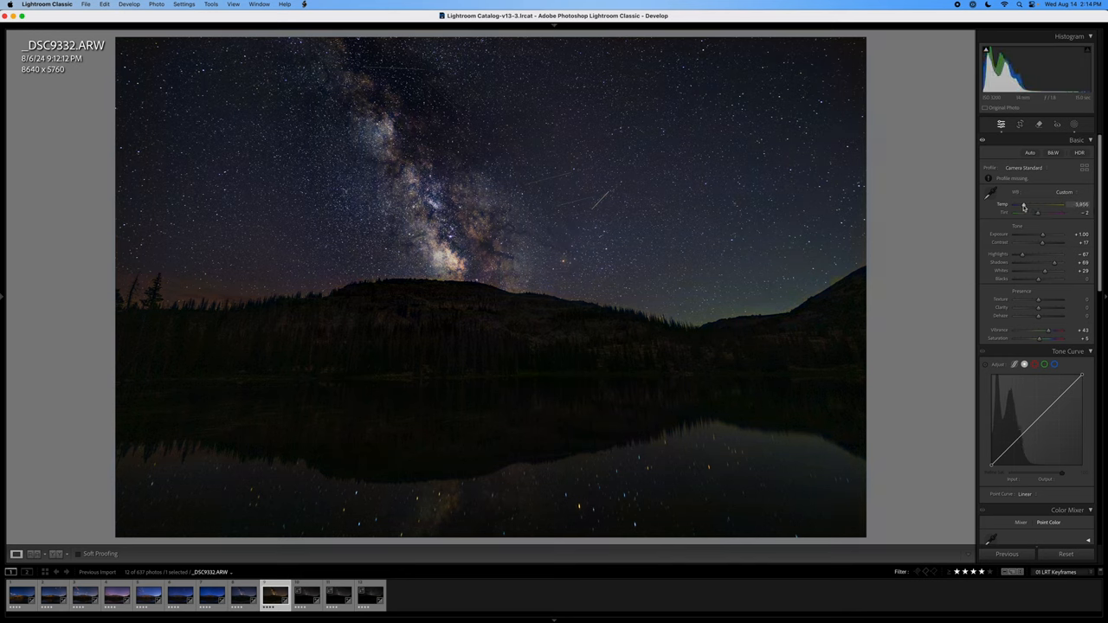
drag(1050, 204, 1024, 204)
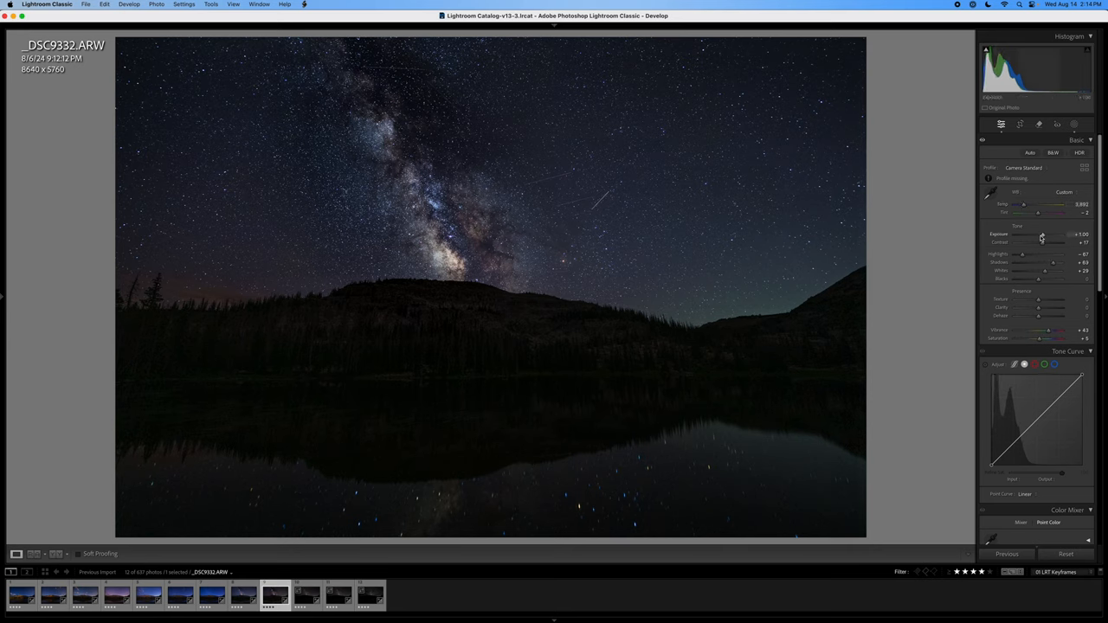
drag(1042, 235, 1043, 234)
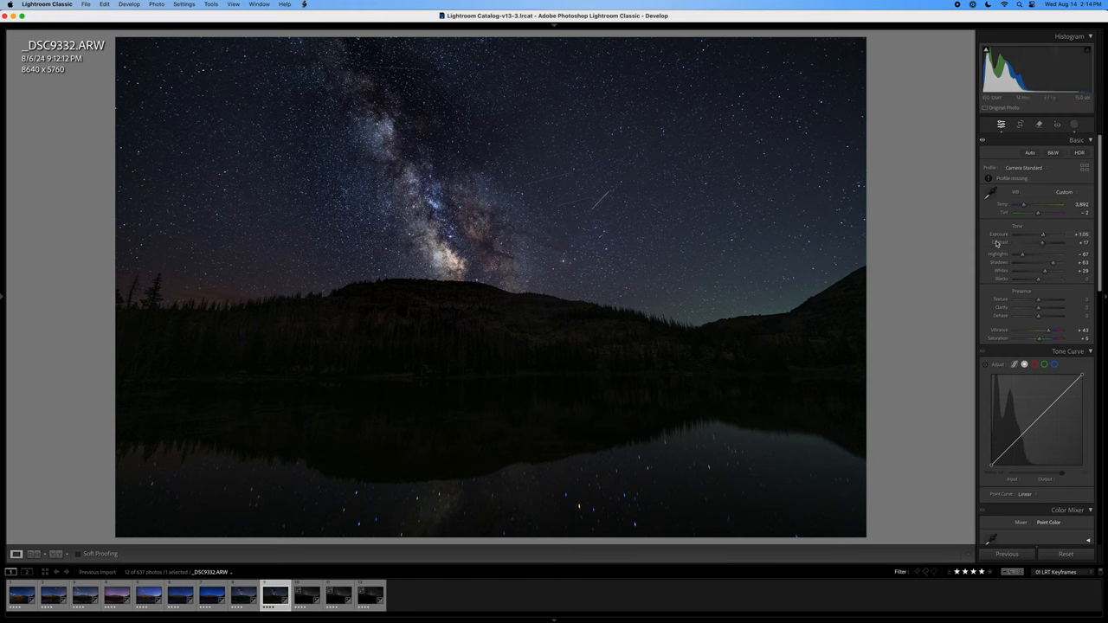
- Tweak _DSC9332's mask and set luminance noise reduction
click(1075, 124)
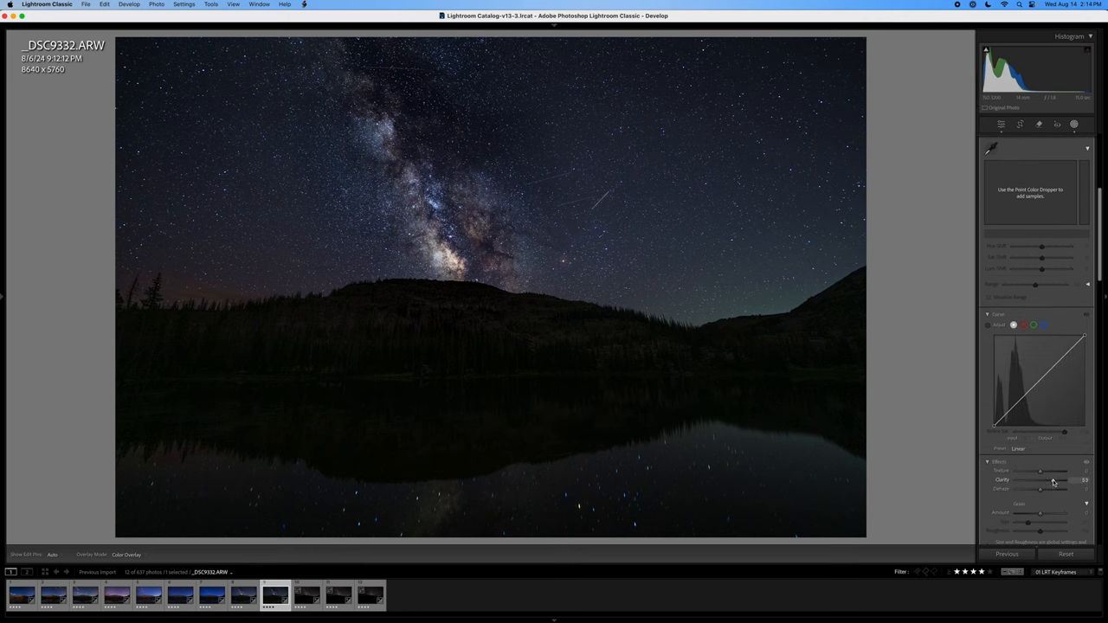
click(1001, 124)
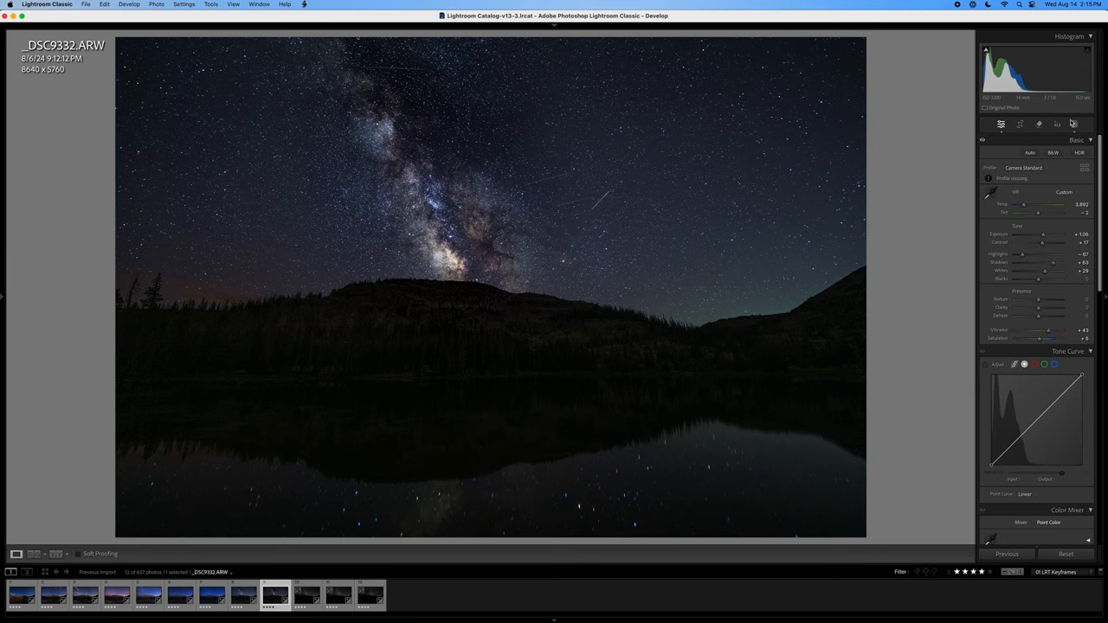
mouse_move(1073, 123)
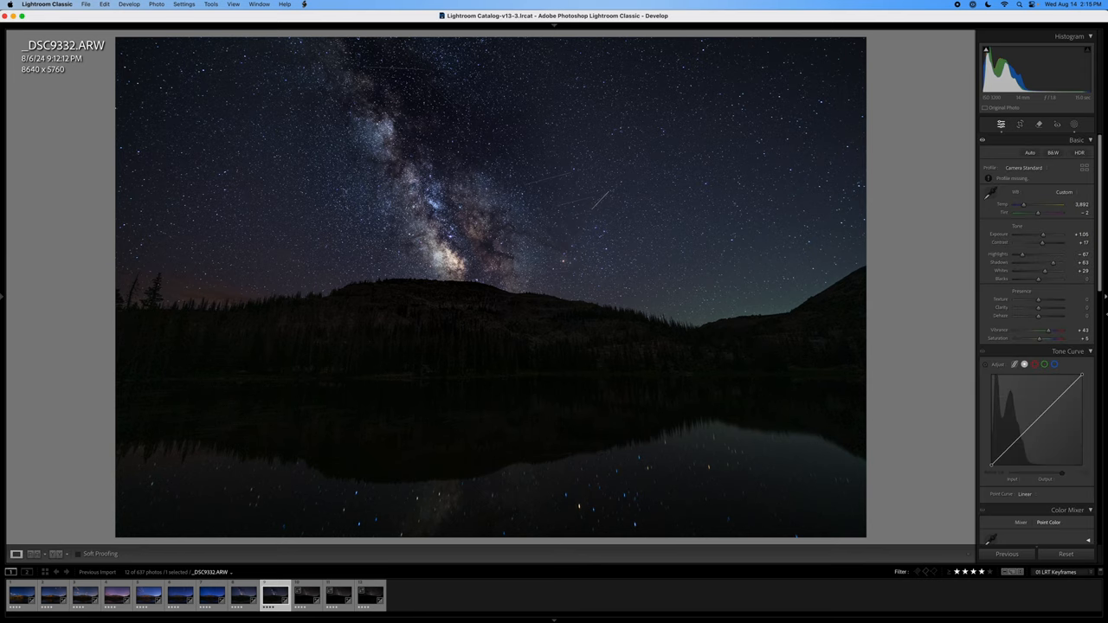
scroll(down, 3)
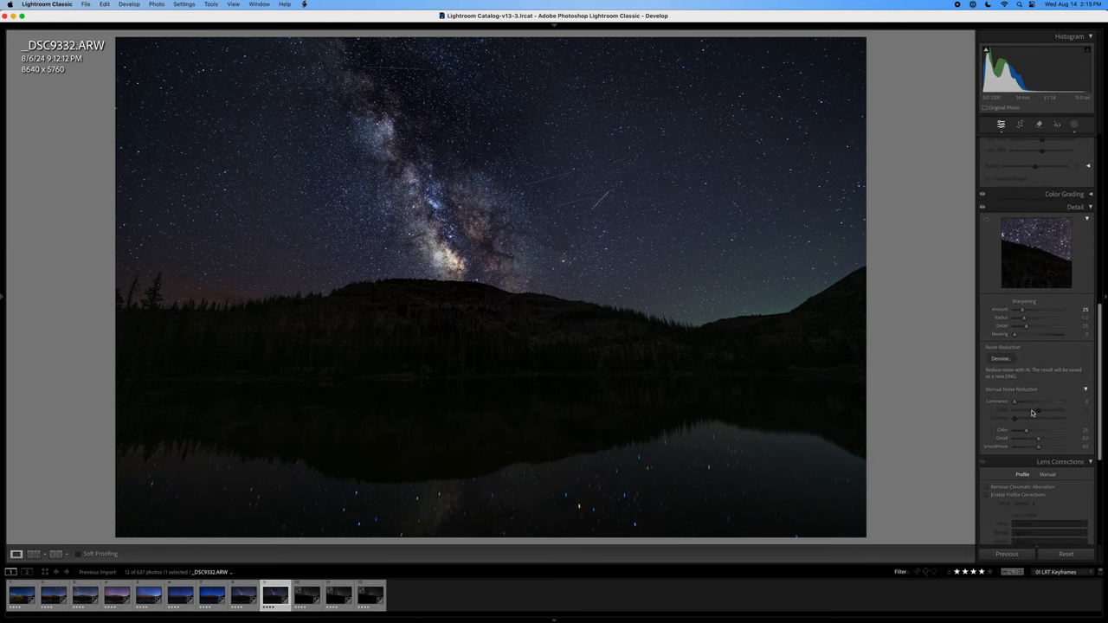
drag(1014, 401, 1037, 401)
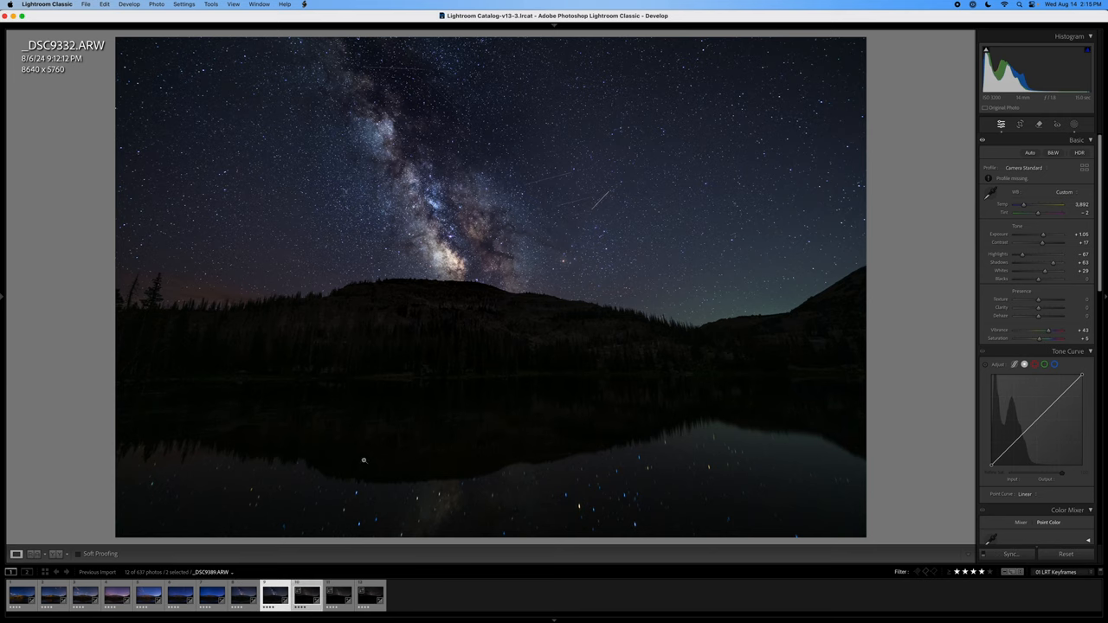
mouse_move(326, 112)
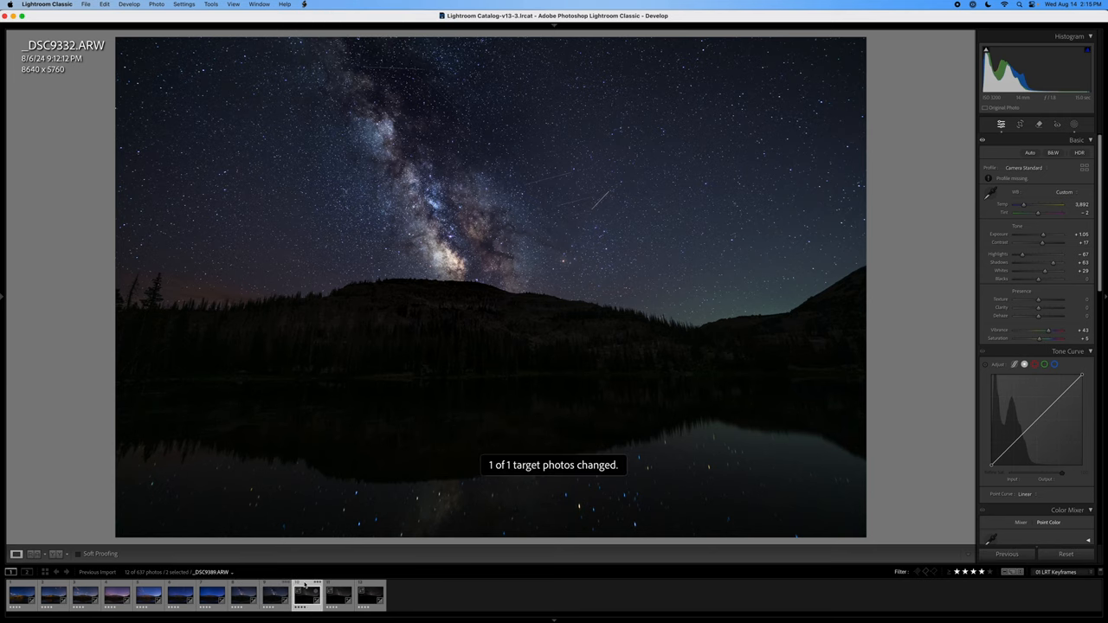
- Sync _DSC9332's edits onto _DSC9389 and _DSC9446, then open _DSC9512
click(305, 595)
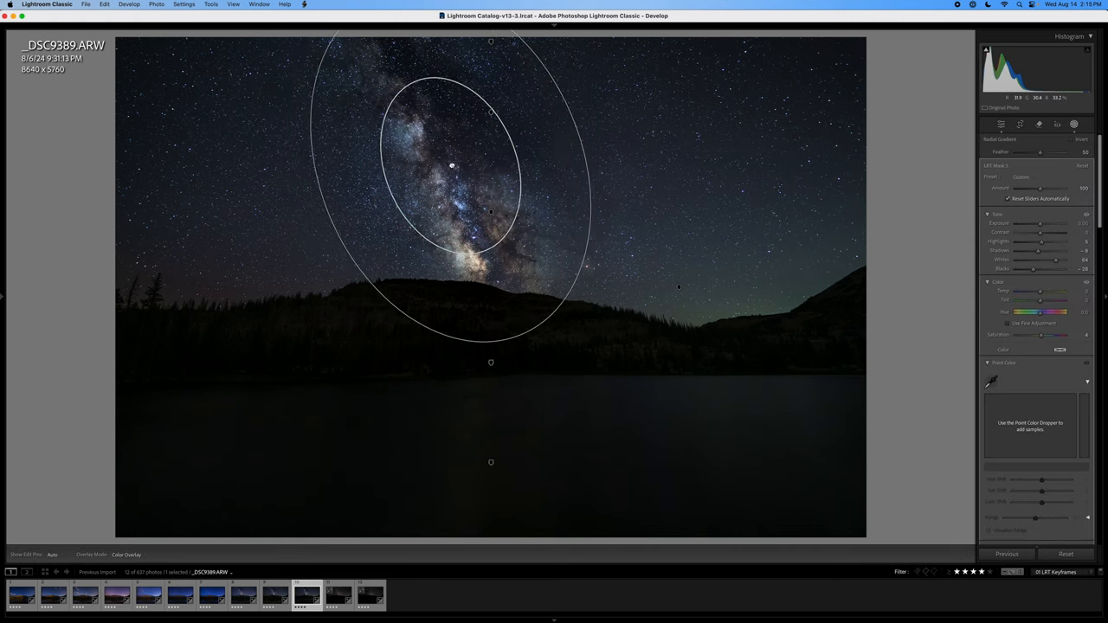
click(307, 594)
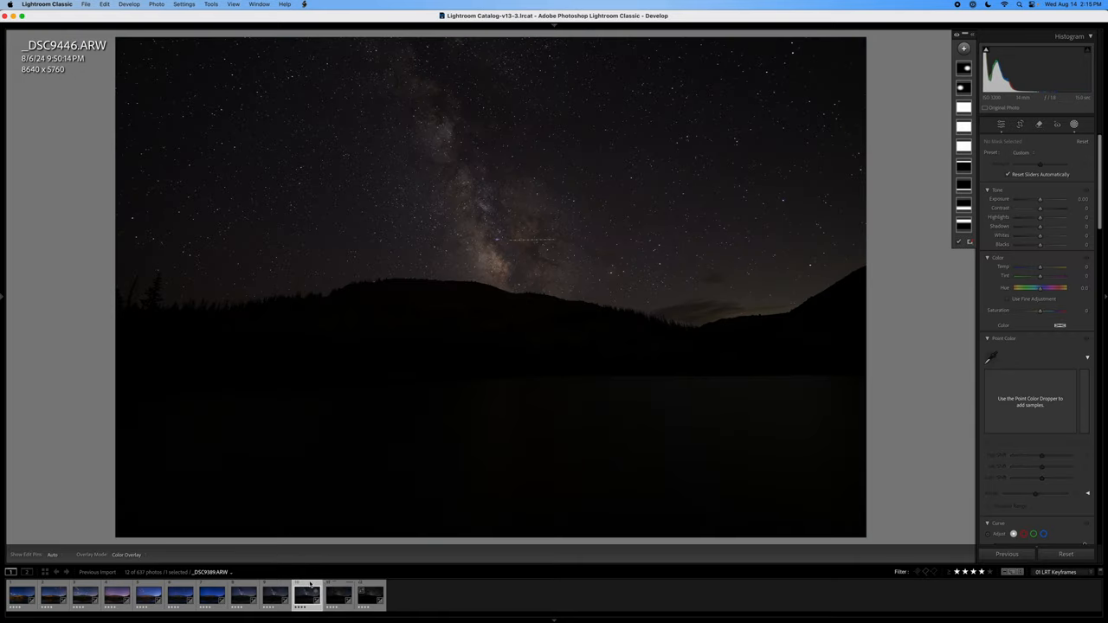
click(337, 593)
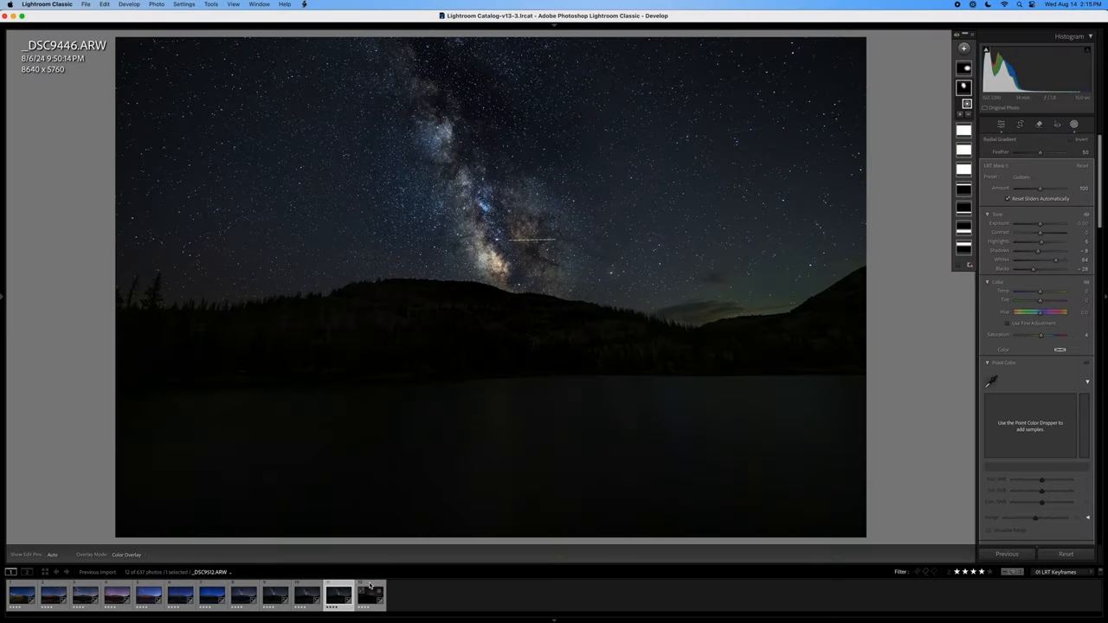
click(305, 6)
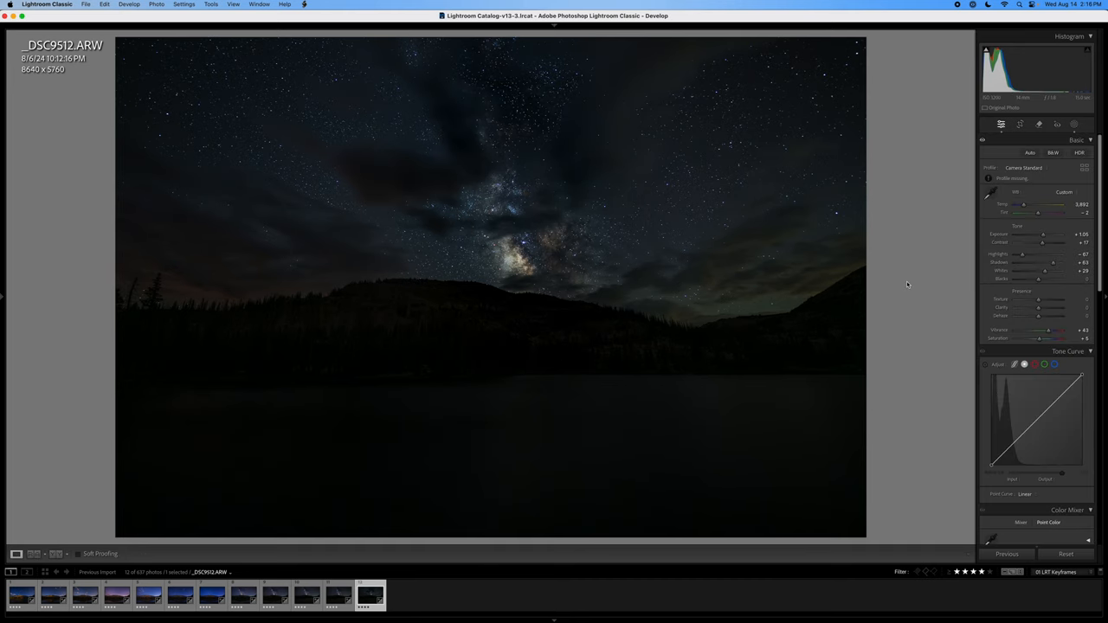
- Preview keyframes _DSC8933, _DSC9047, _DSC9159, _DSC9214, _DSC9275, ending on _DSC9389
click(22, 593)
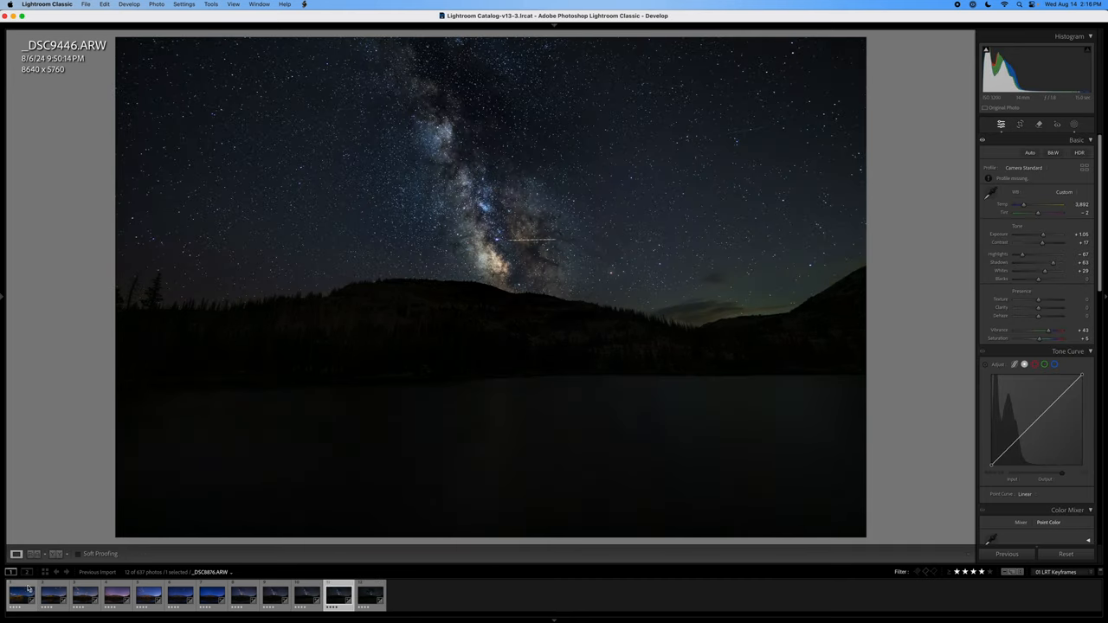
click(53, 593)
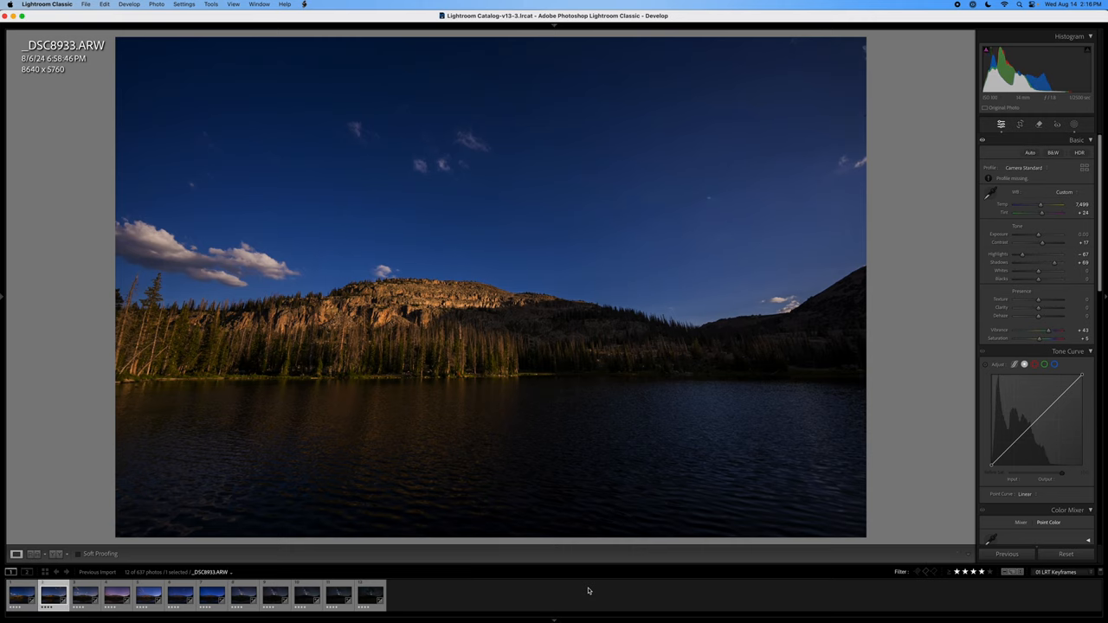
click(116, 593)
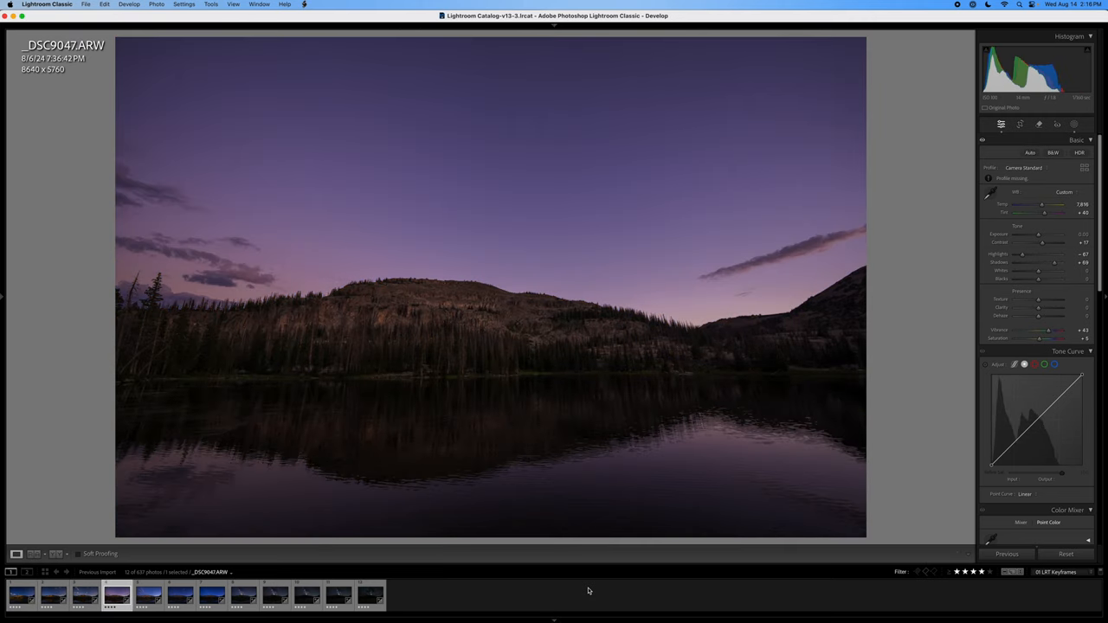
click(180, 594)
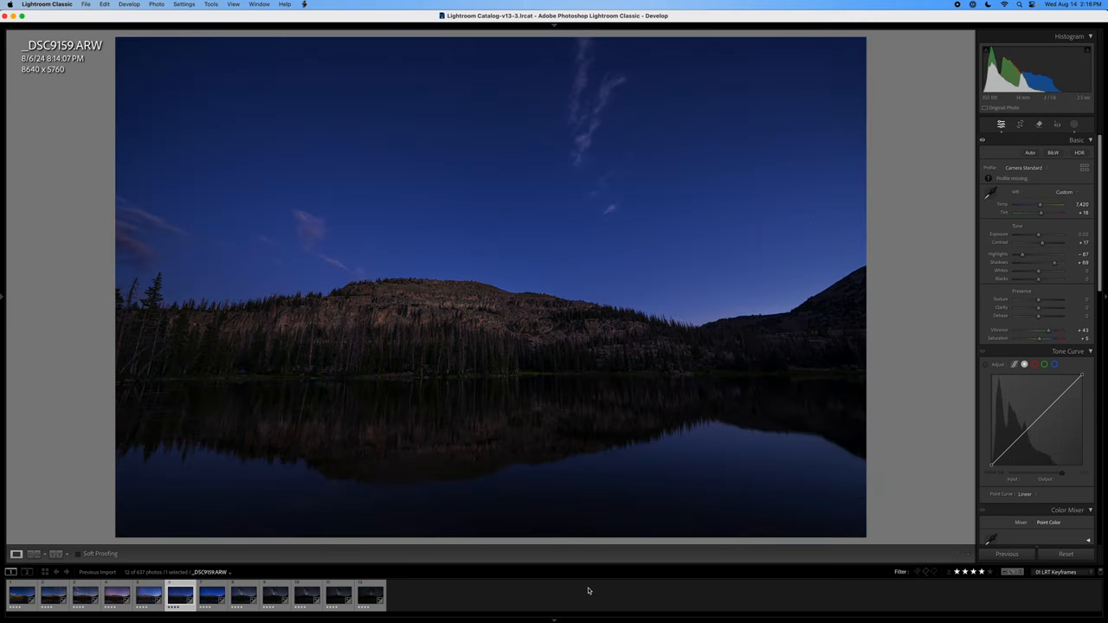
click(211, 593)
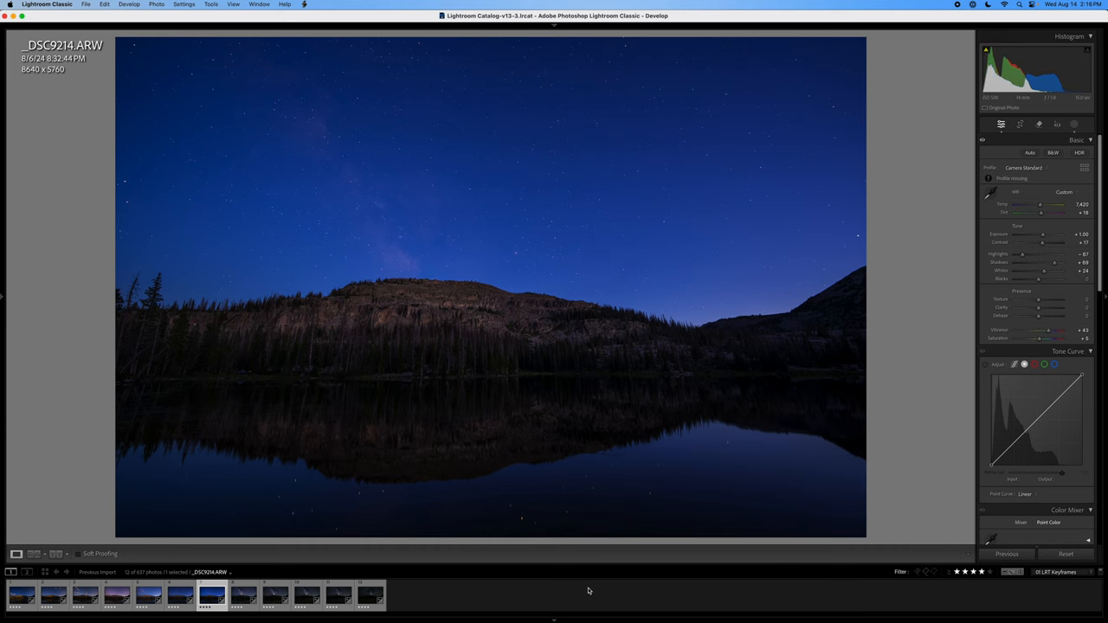
click(244, 594)
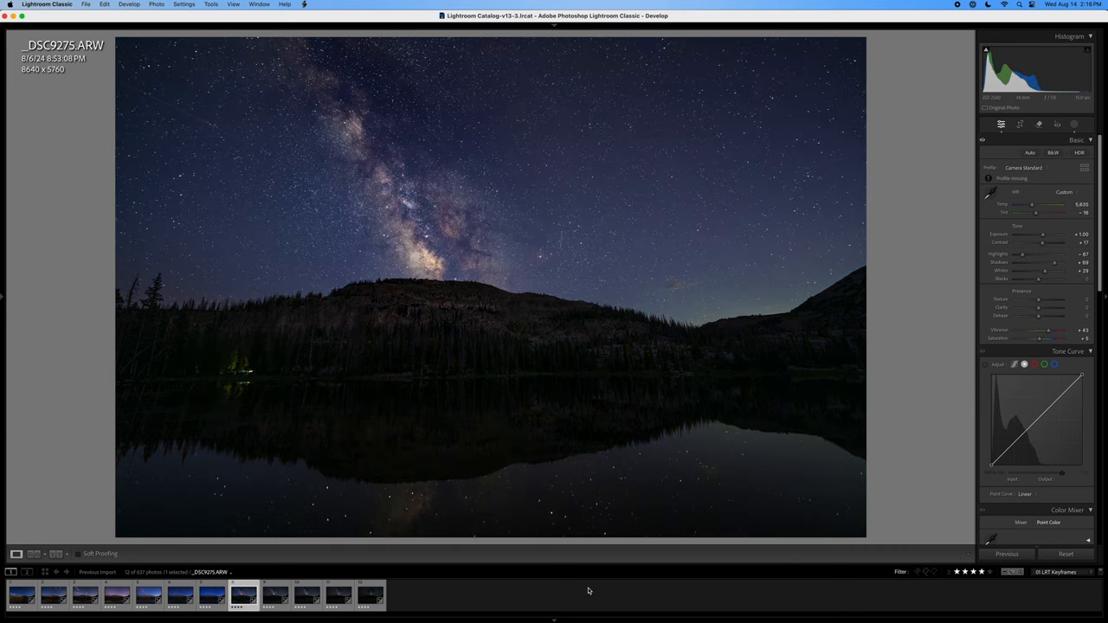
click(305, 594)
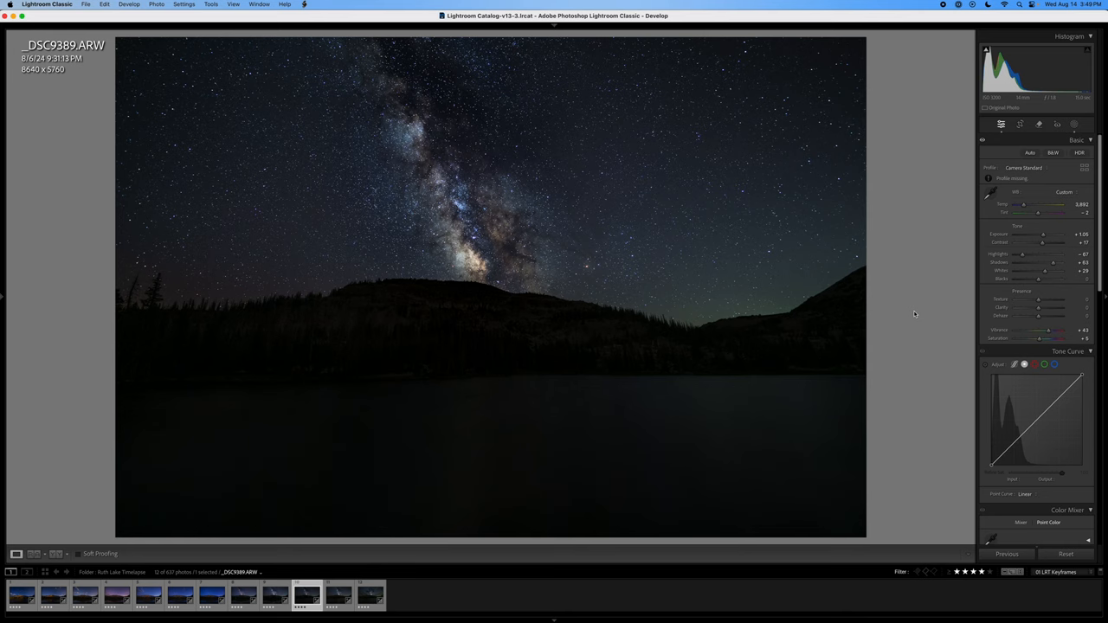
mouse_move(912, 296)
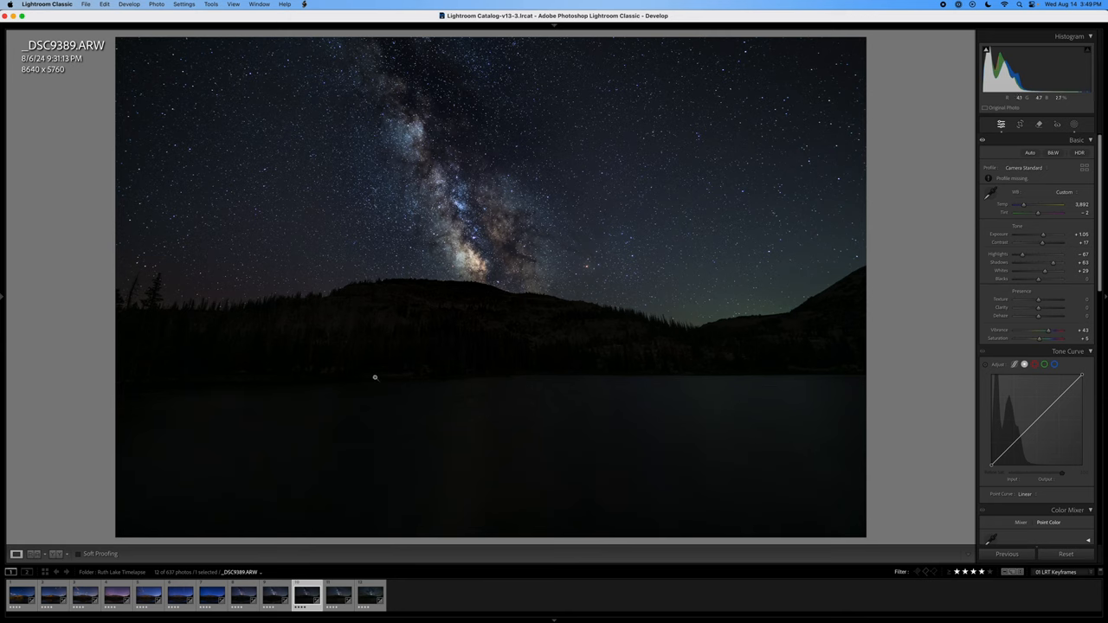
mouse_move(1044, 237)
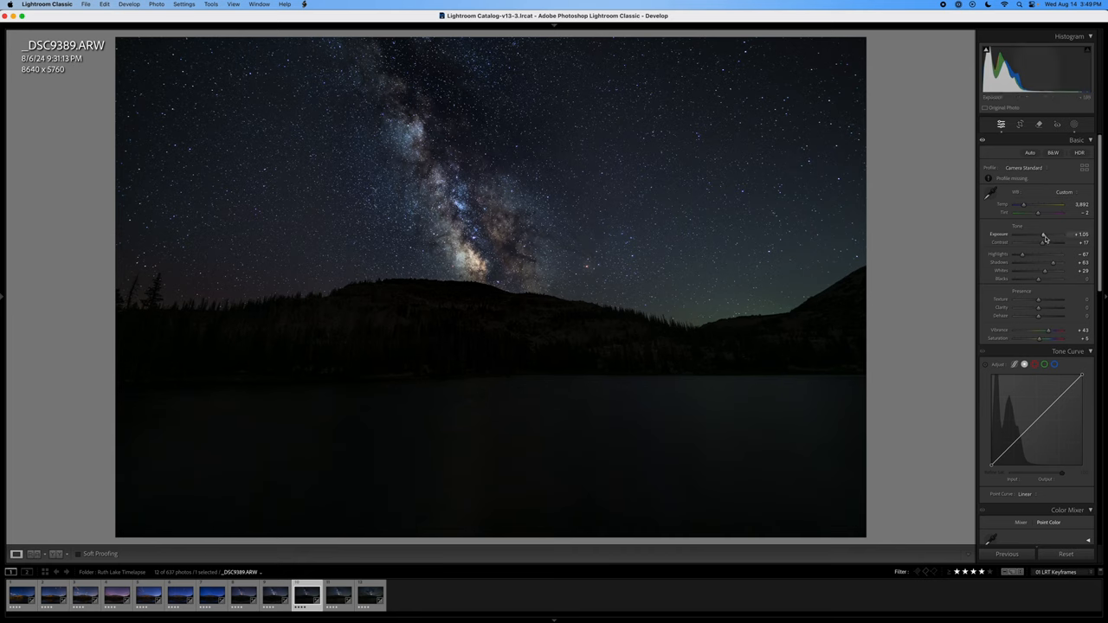
- Lift _DSC9389's Shadows to +80 and Exposure to about +1.45
drag(1043, 235, 1054, 234)
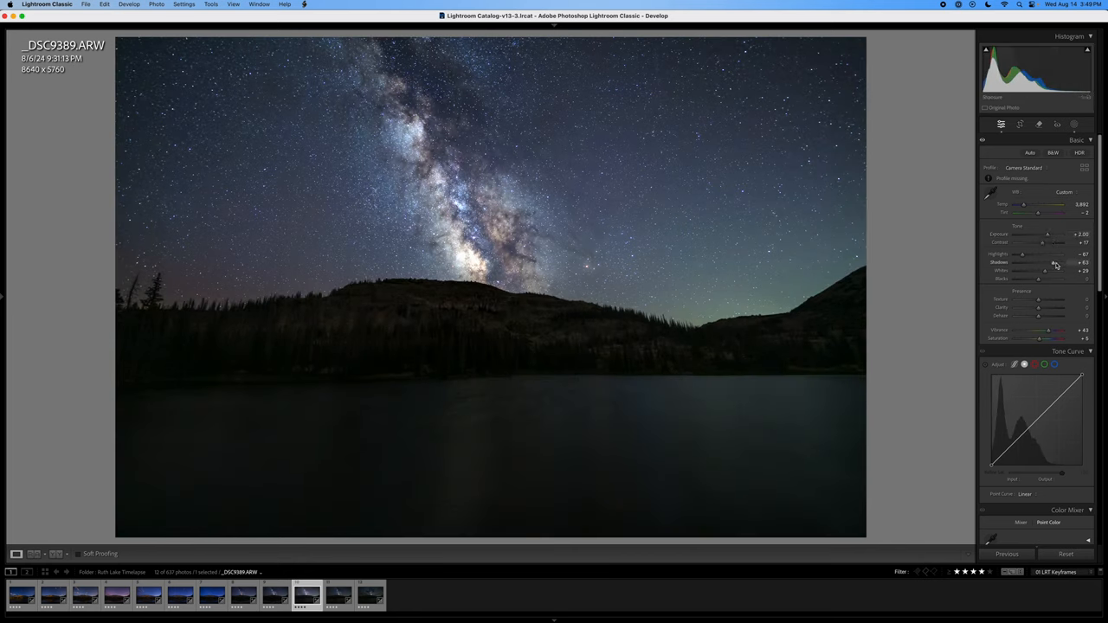
drag(1039, 262, 1065, 262)
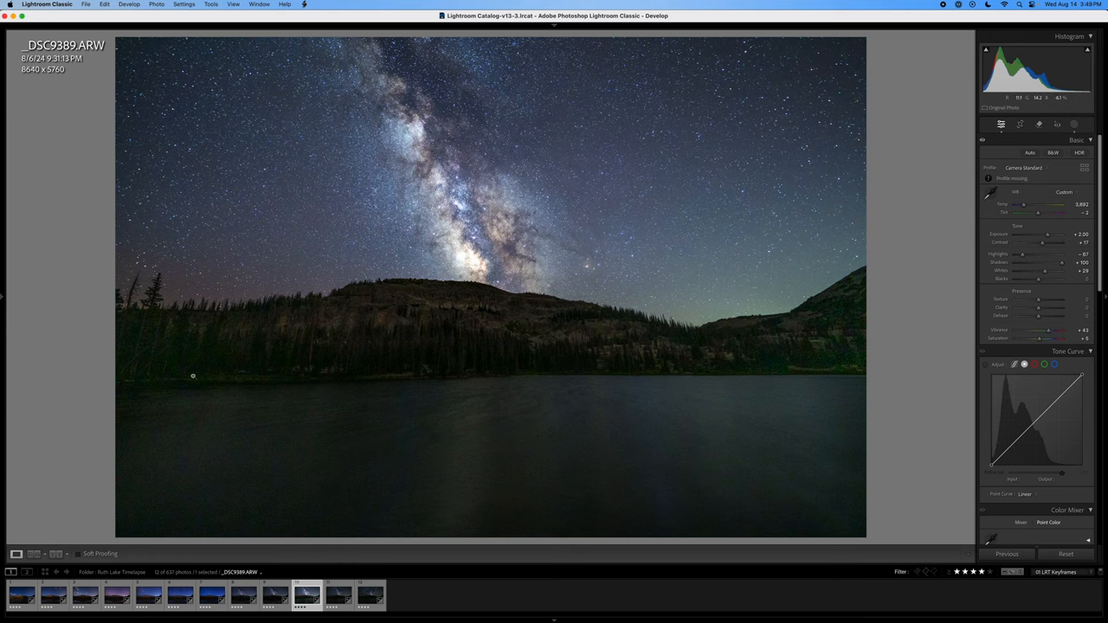
mouse_move(828, 357)
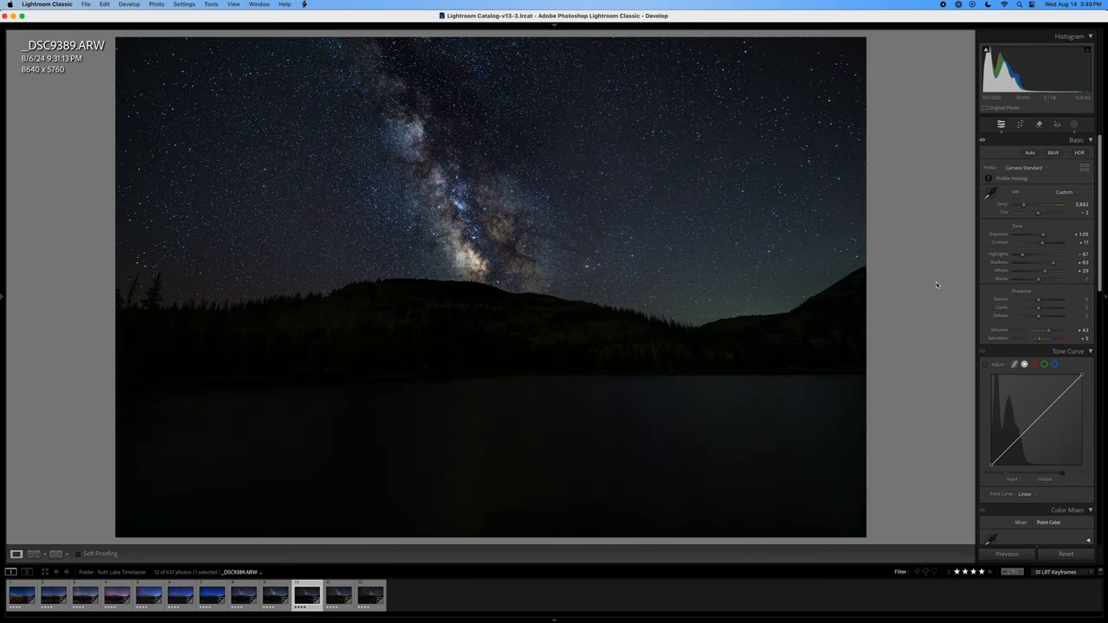
mouse_move(505, 336)
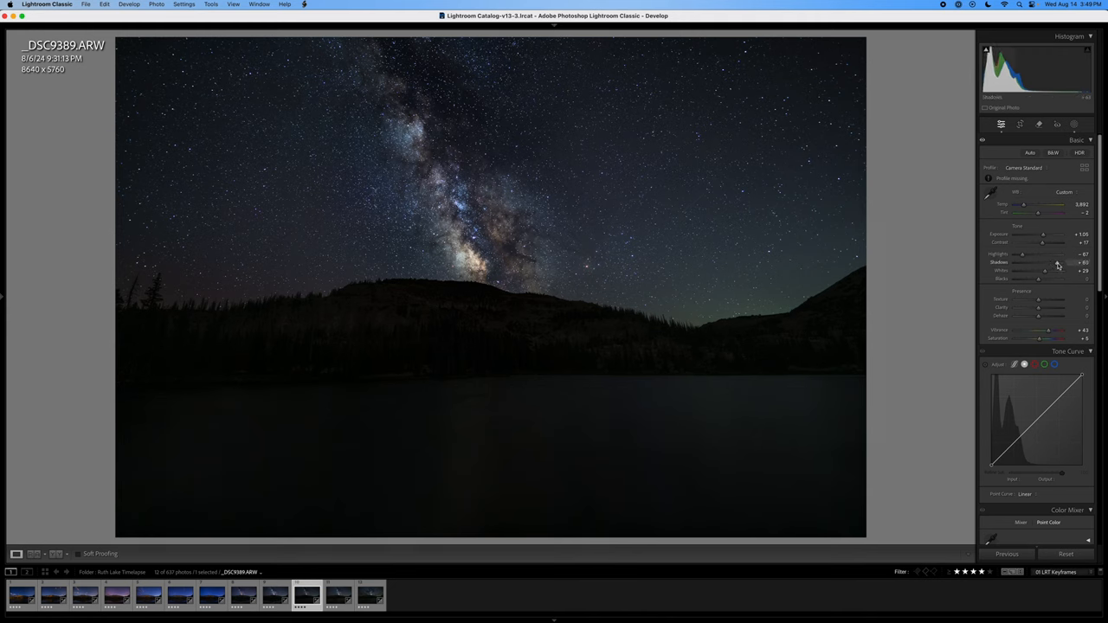
drag(1043, 234, 1045, 234)
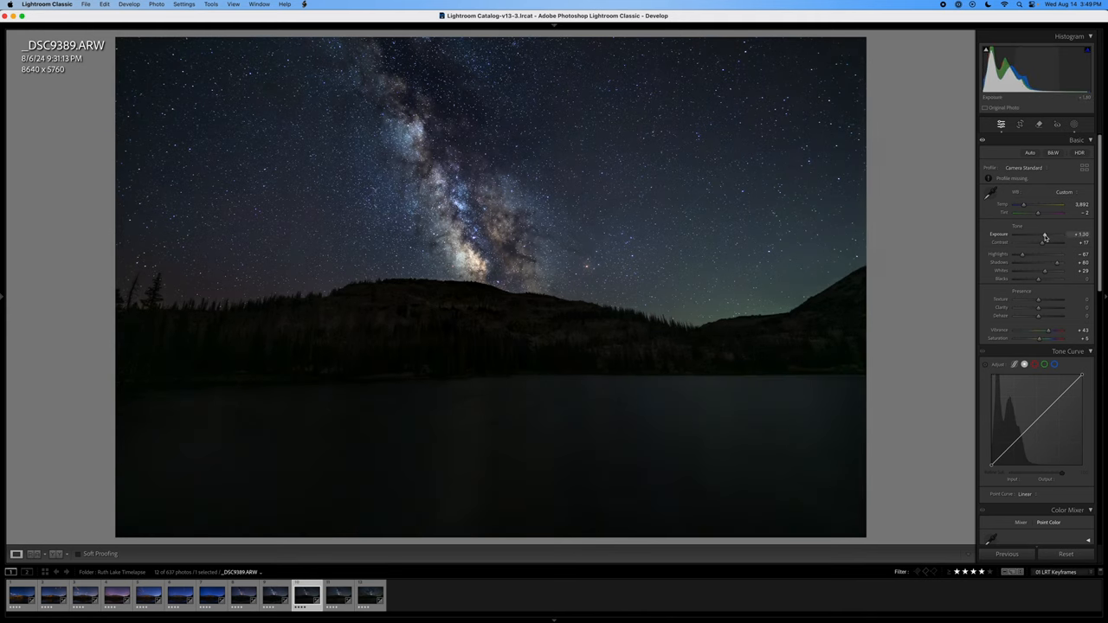
drag(1045, 234, 1049, 234)
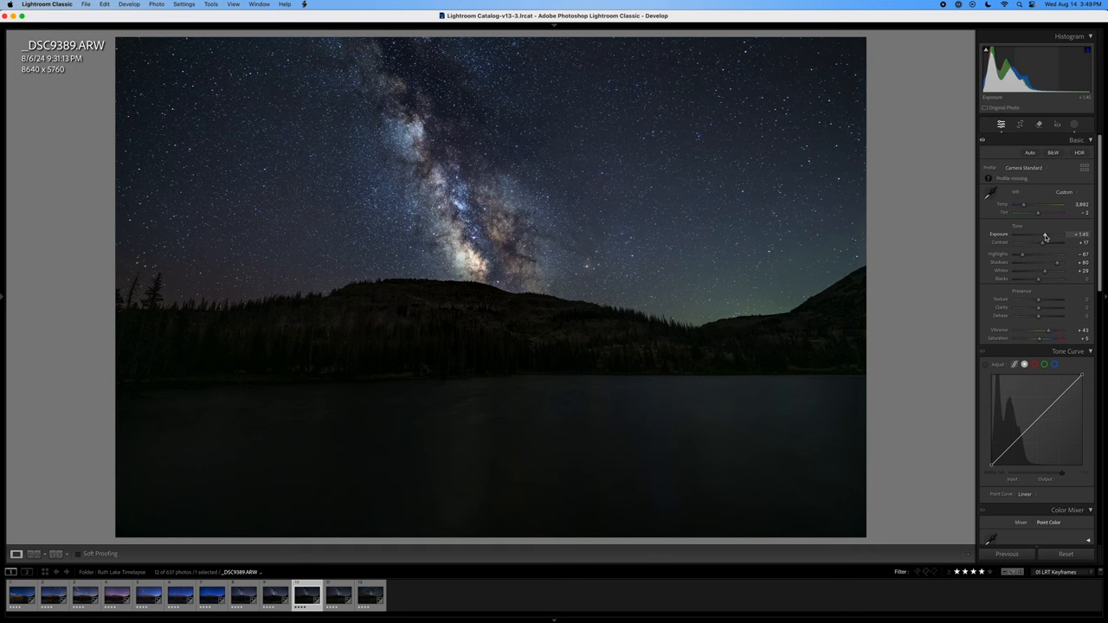
drag(1047, 234, 1045, 234)
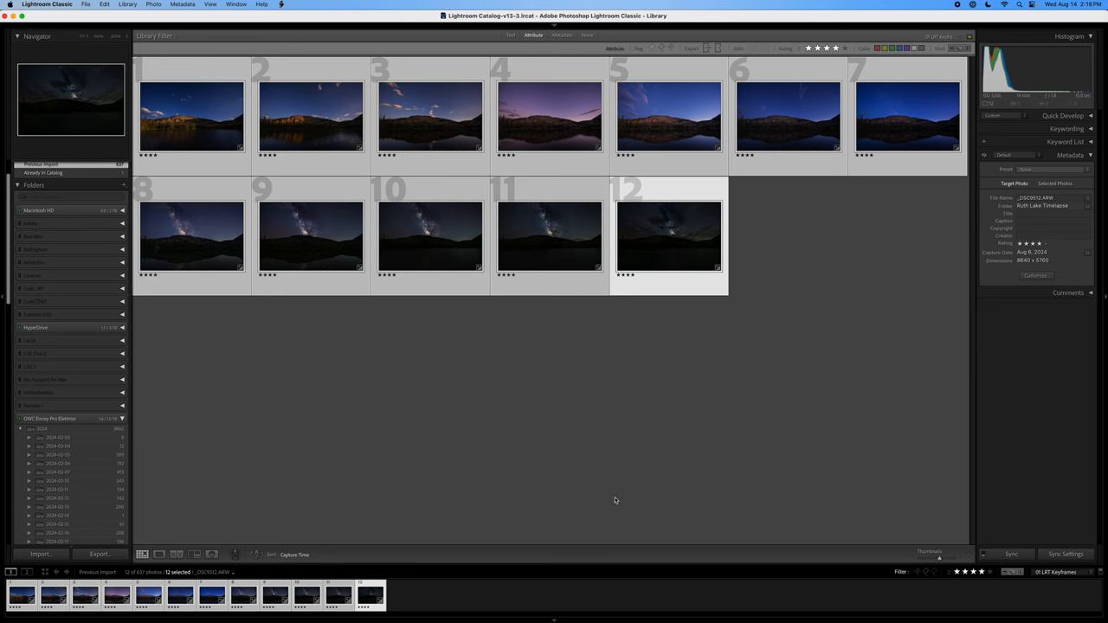
mouse_move(641, 217)
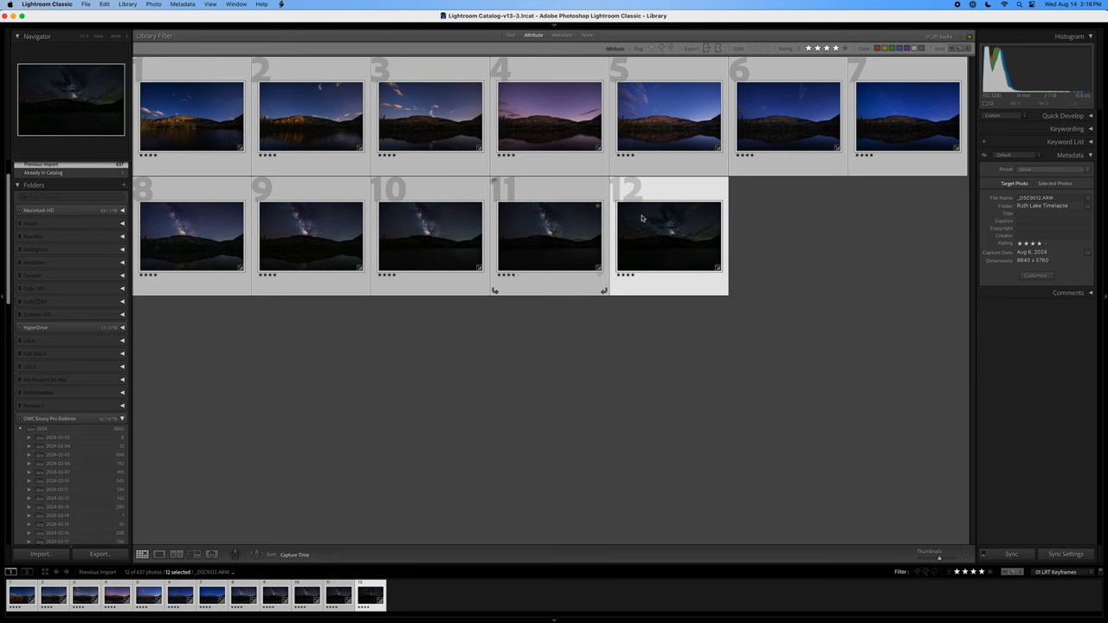
mouse_move(789, 345)
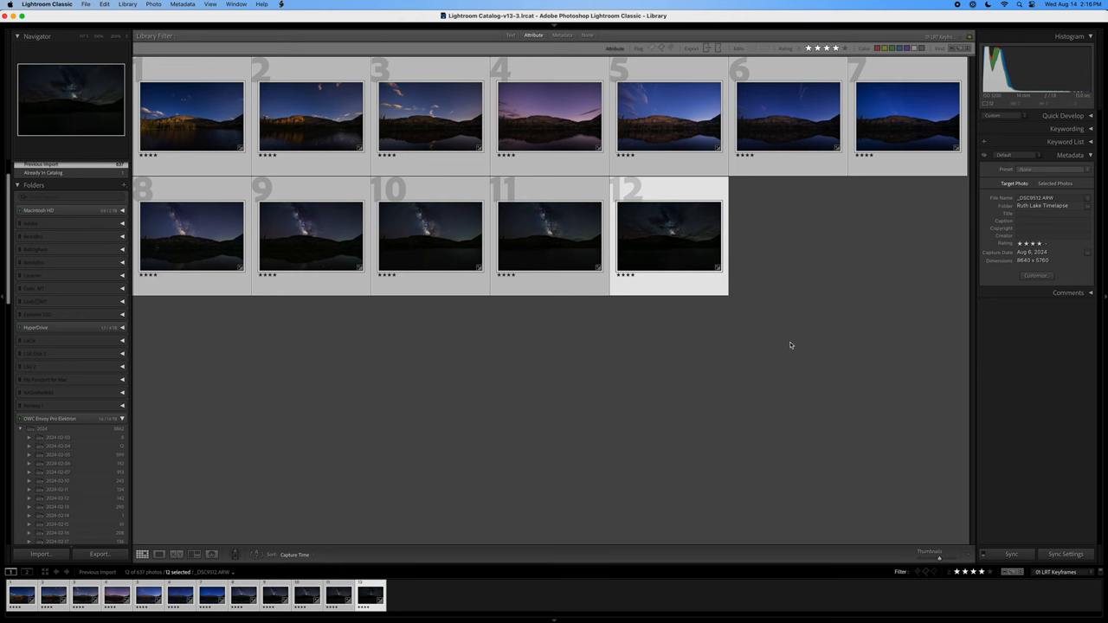
mouse_move(646, 396)
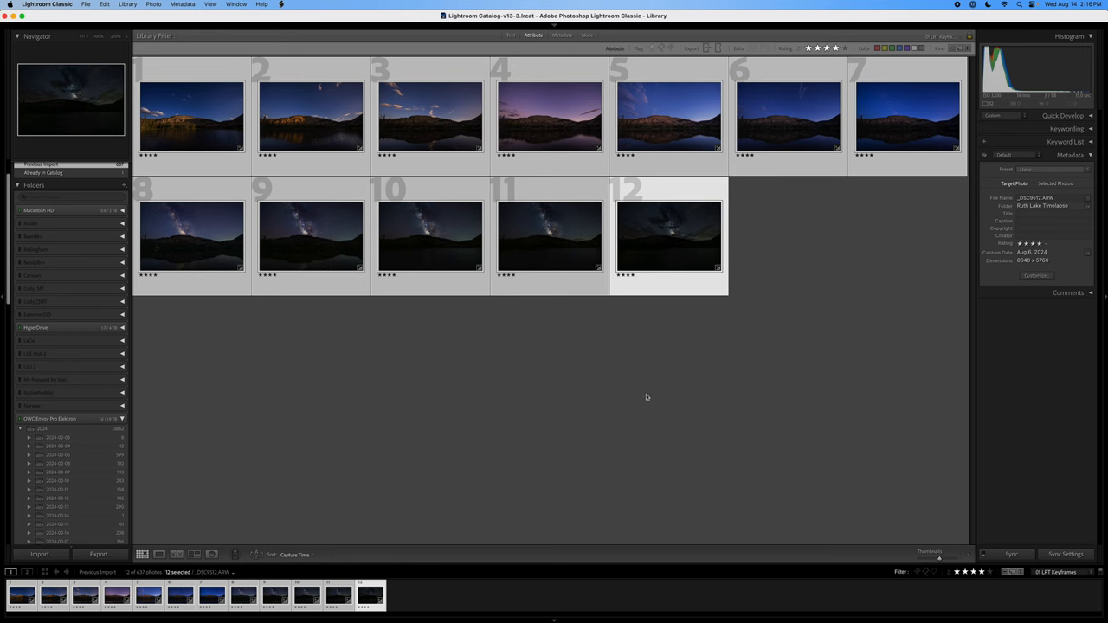
mouse_move(328, 356)
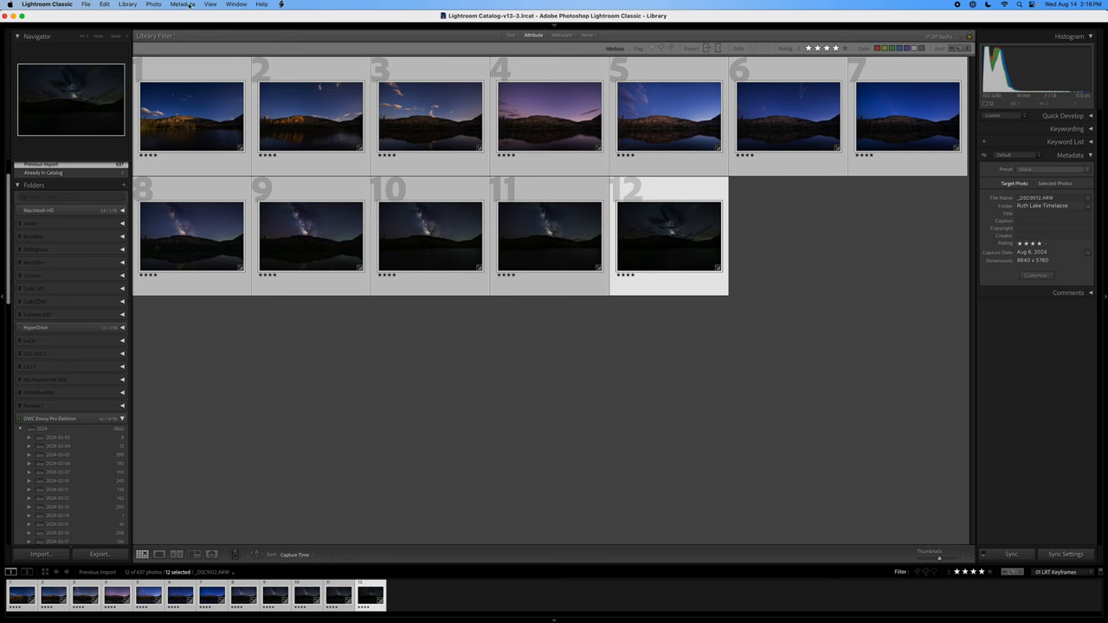
- Save all twelve keyframes' edits via Metadata > Save Metadata to Files
click(210, 5)
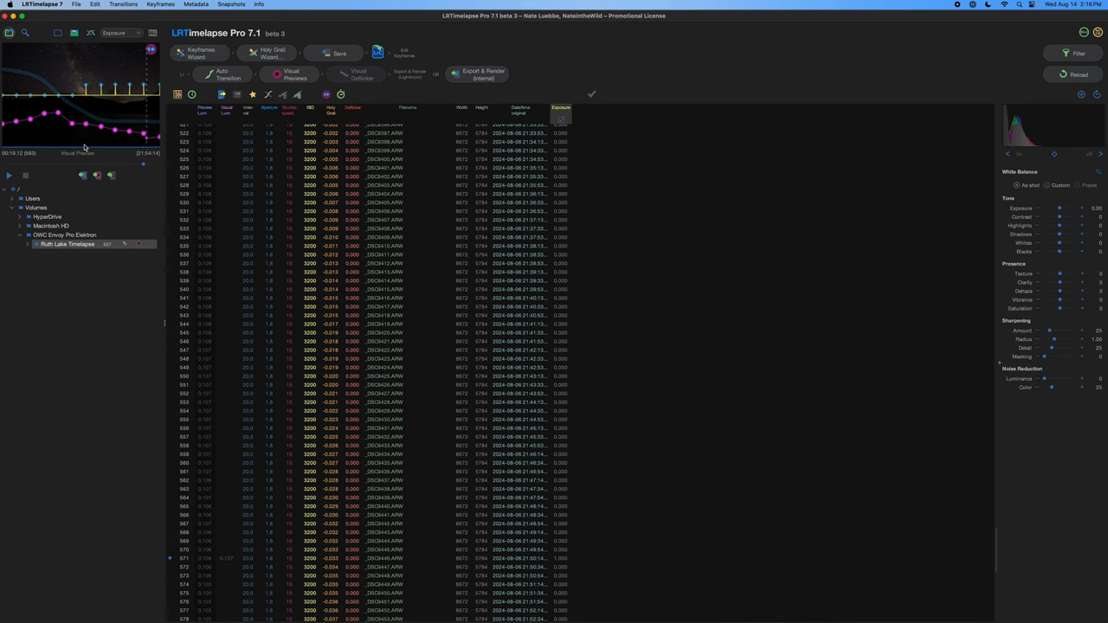
mouse_move(107, 88)
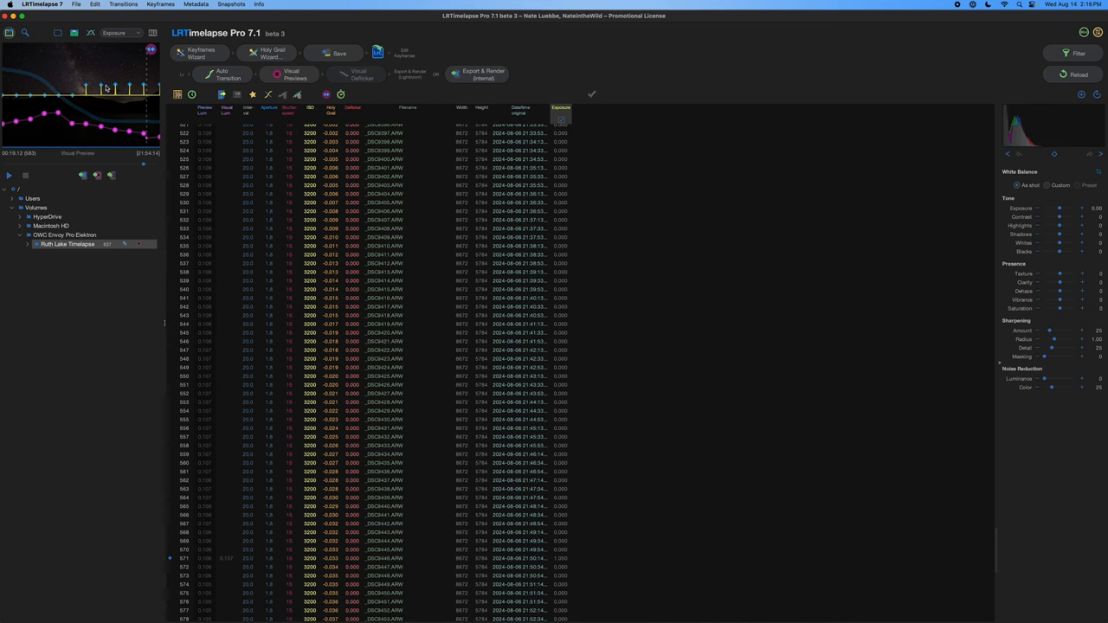
mouse_move(28, 130)
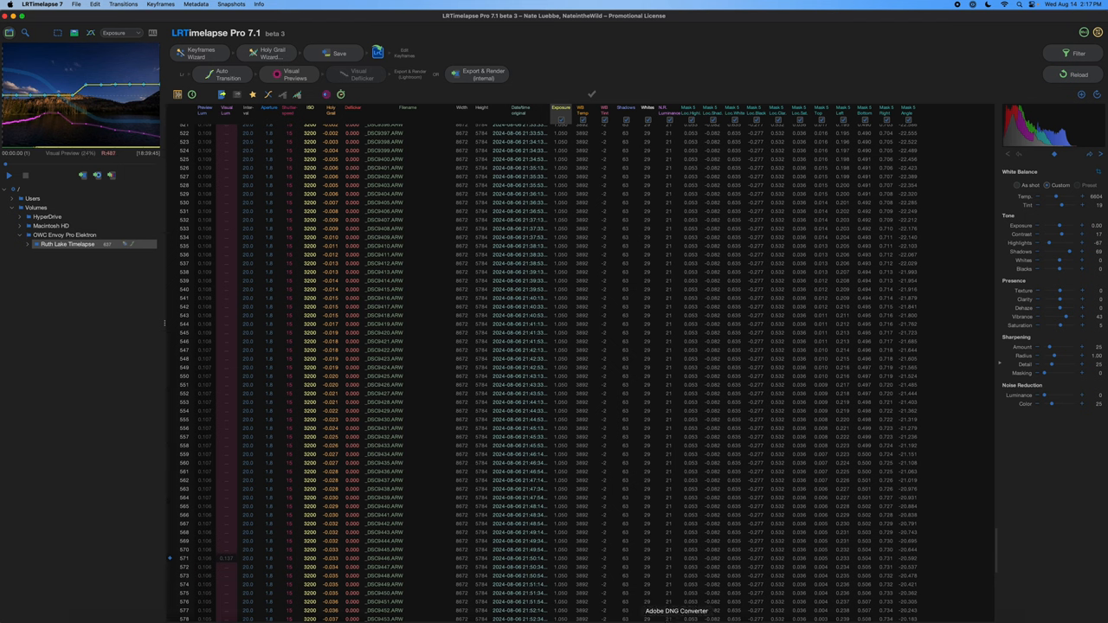
mouse_move(675, 614)
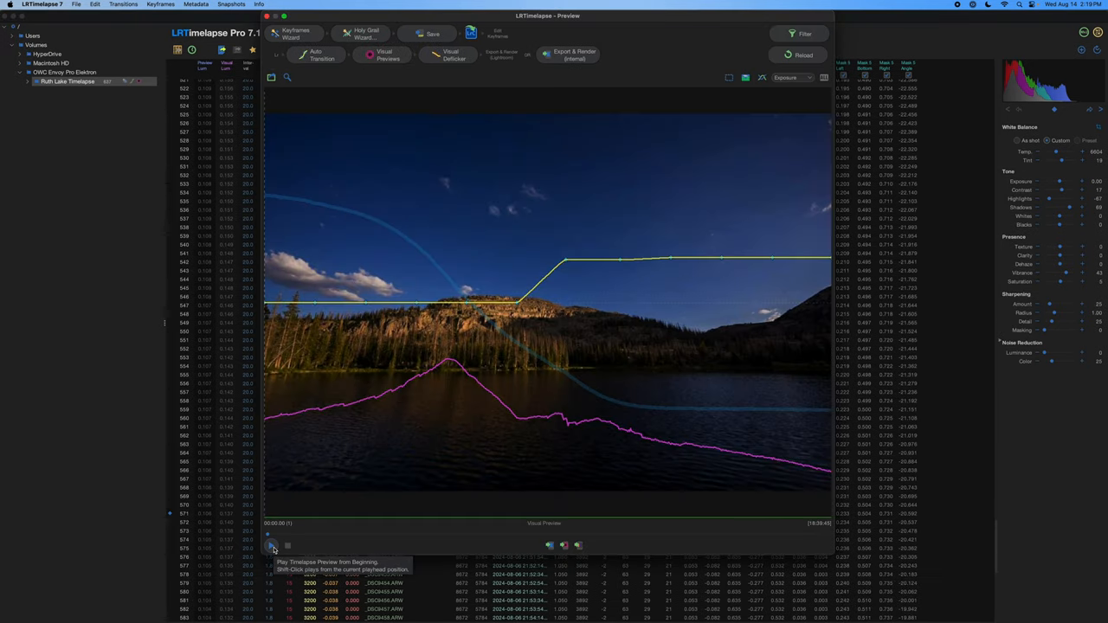
- Play the graded timelapse preview in LRTimelapse from the first frame
click(270, 544)
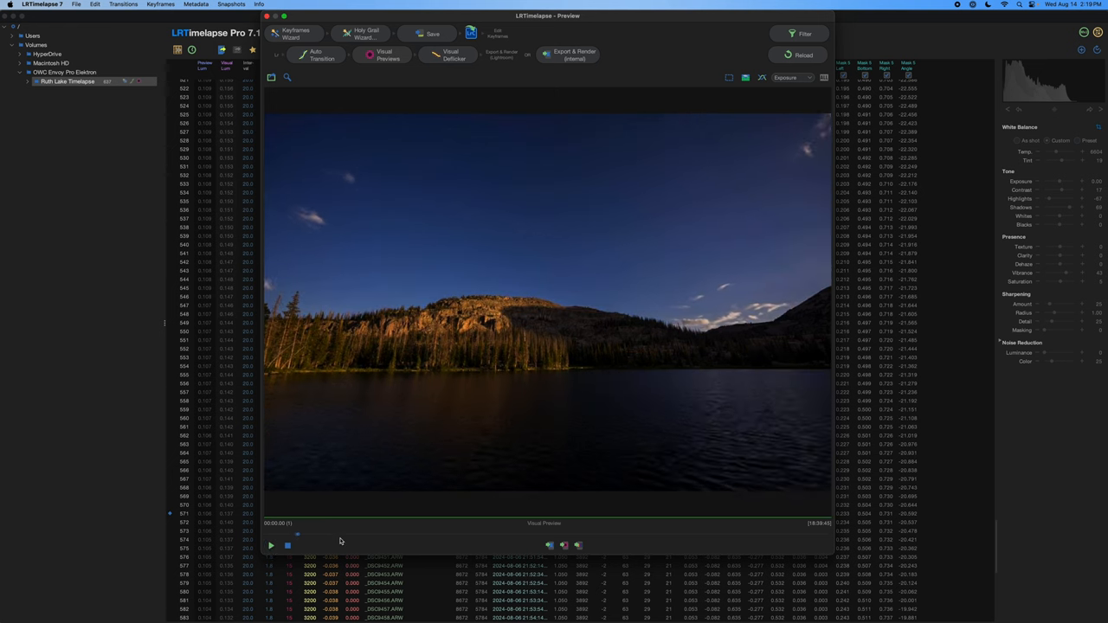
click(271, 544)
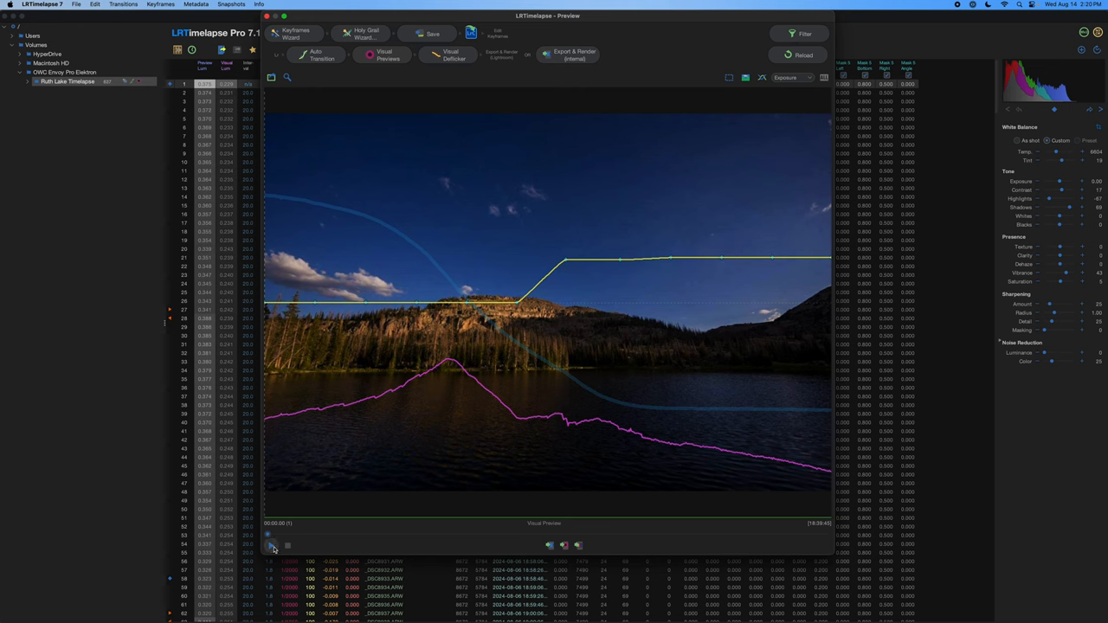
click(271, 545)
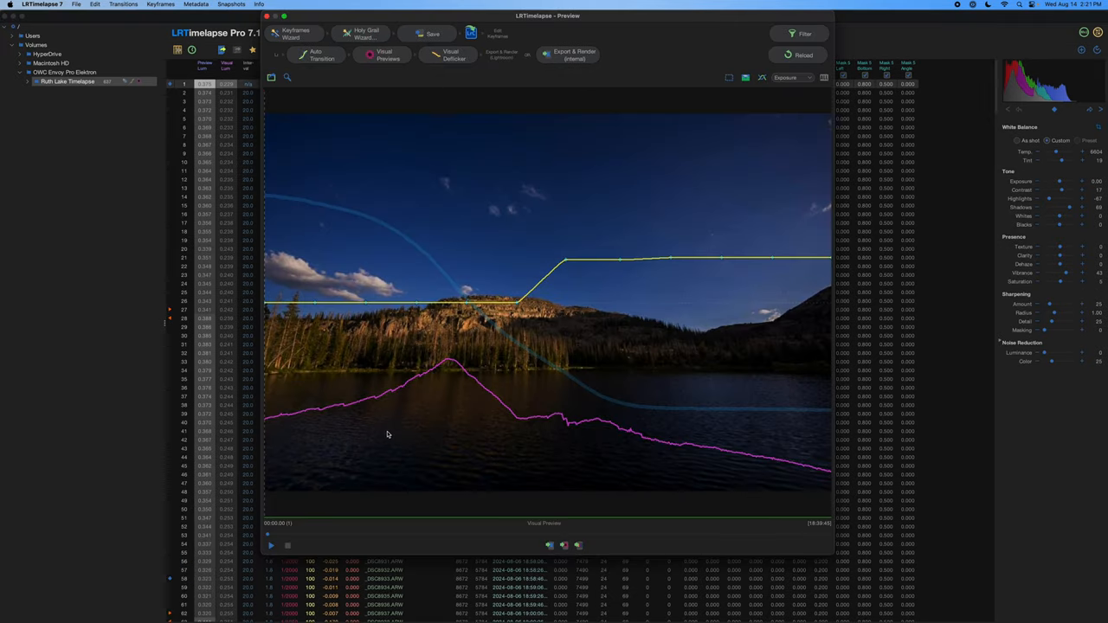
mouse_move(409, 384)
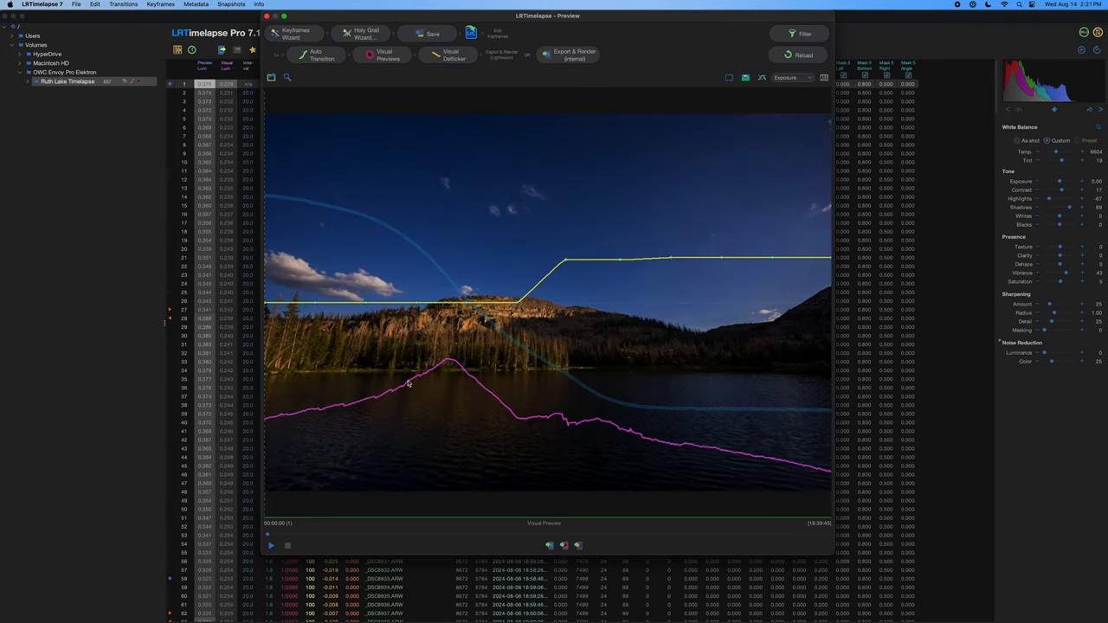
mouse_move(577, 429)
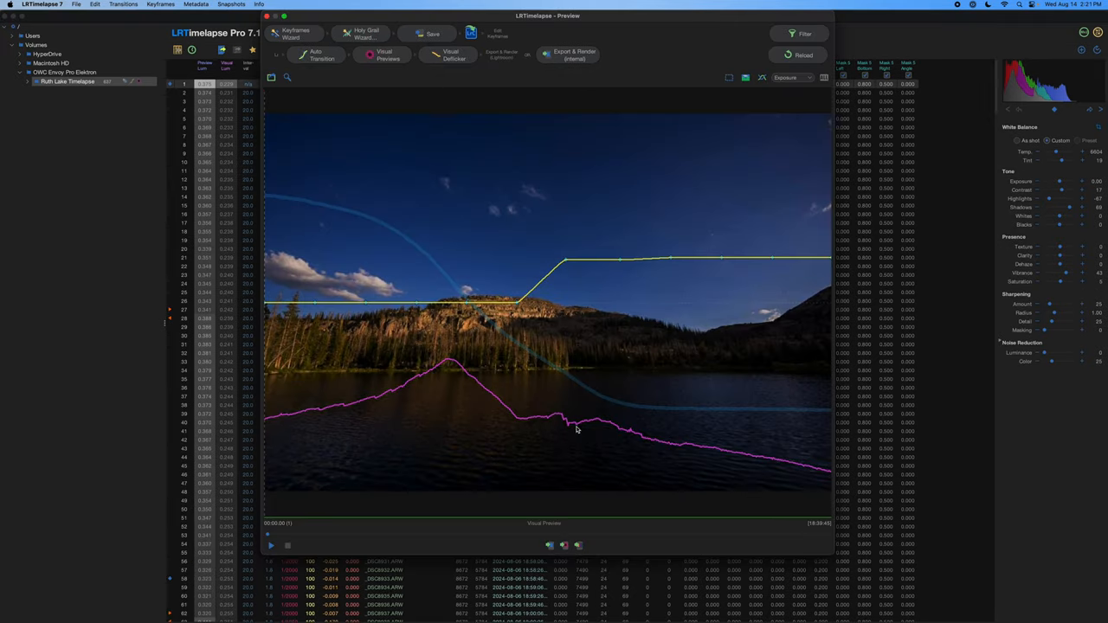
mouse_move(557, 445)
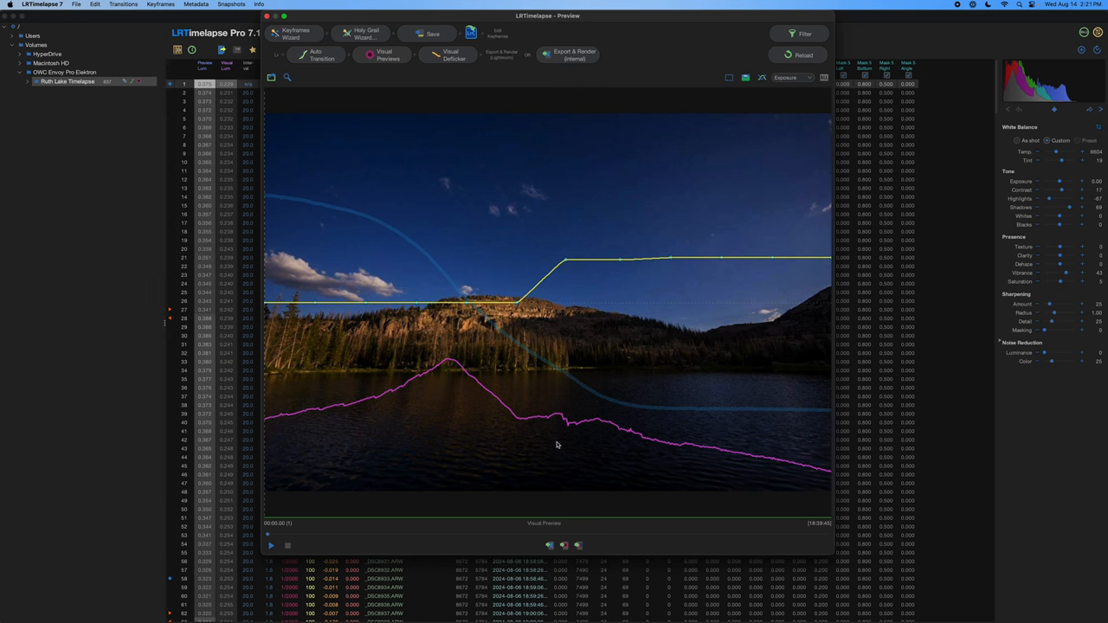
mouse_move(271, 538)
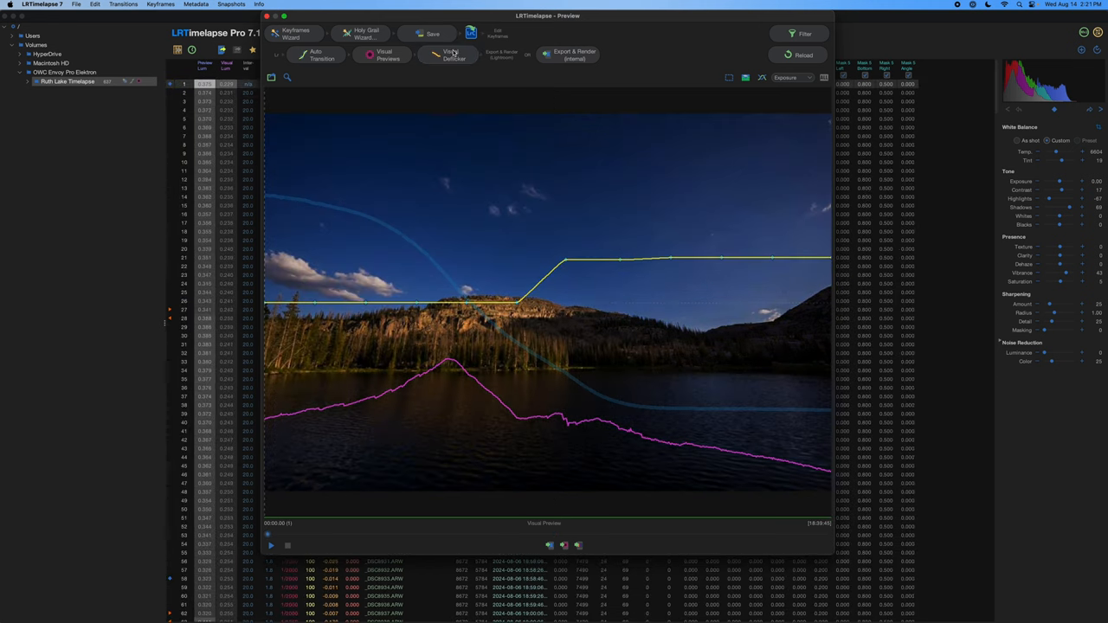
- Open Visual Deflicker and try smoothing values up to 50 before settling at 30
click(450, 54)
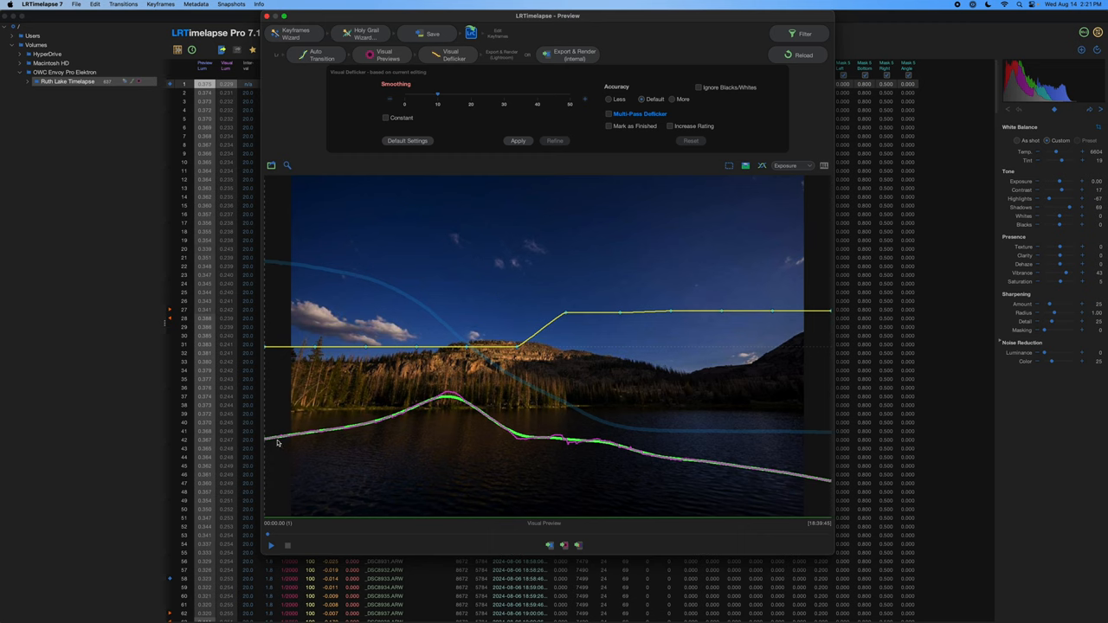
mouse_move(567, 435)
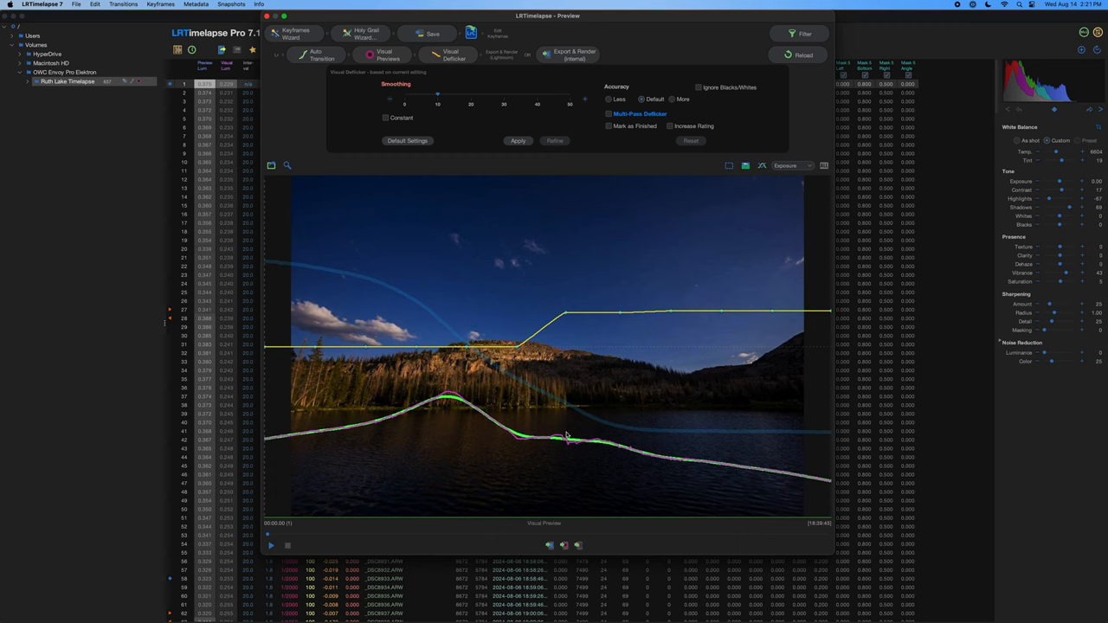
mouse_move(526, 444)
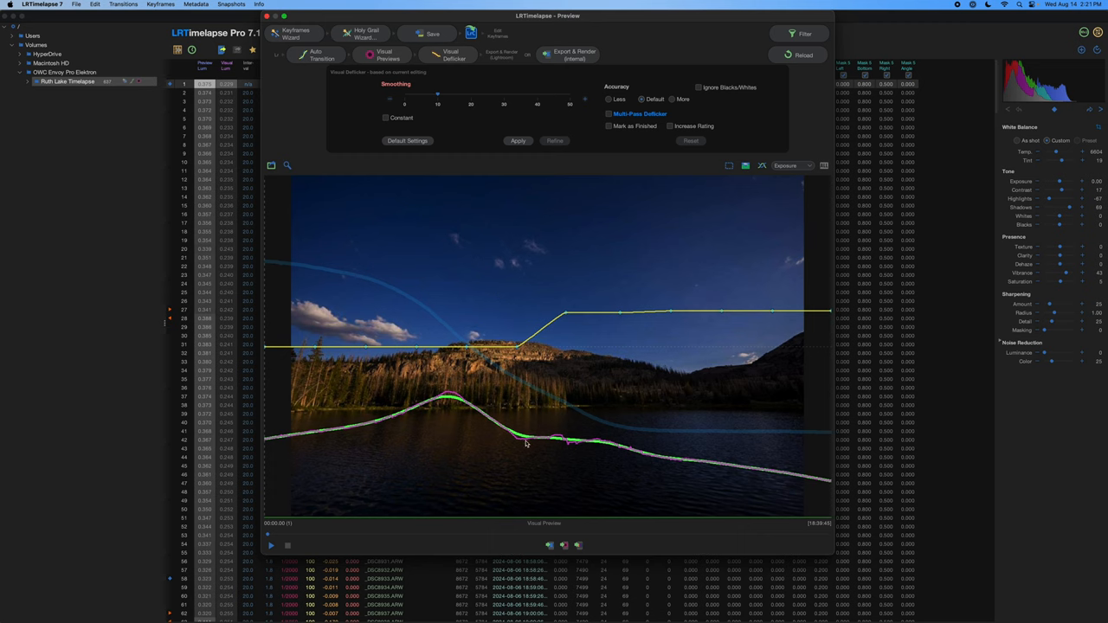
mouse_move(466, 408)
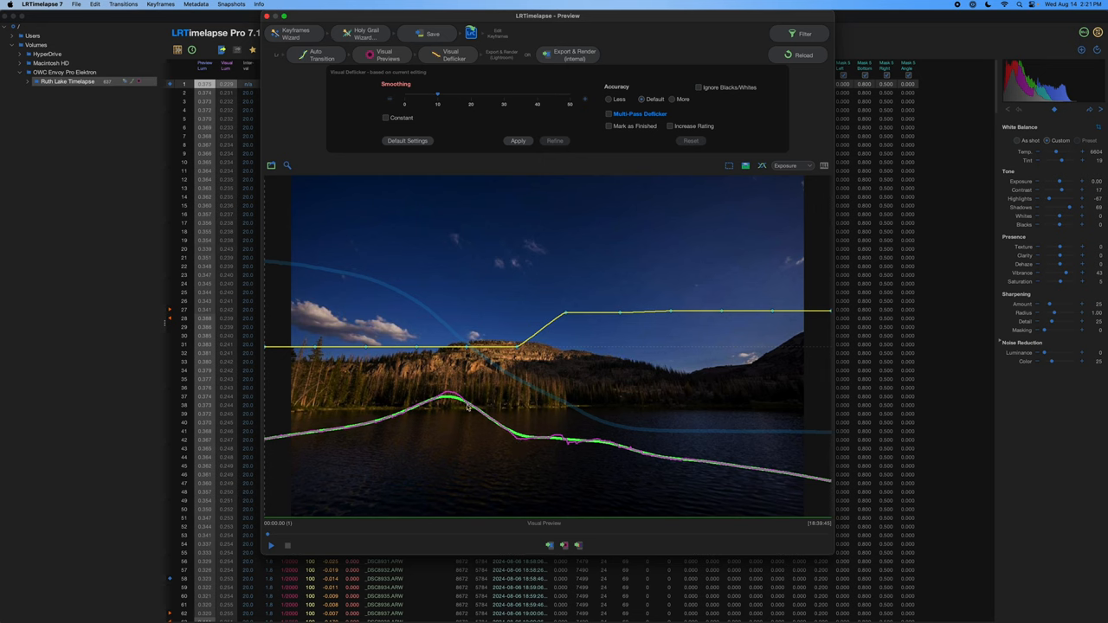
mouse_move(443, 129)
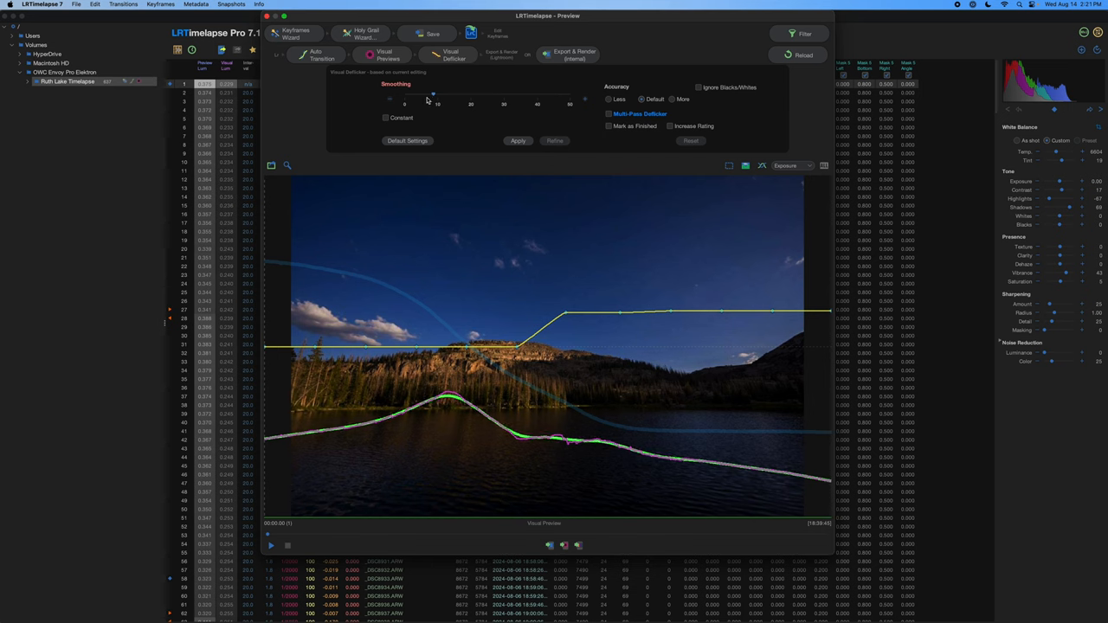
drag(437, 94, 558, 94)
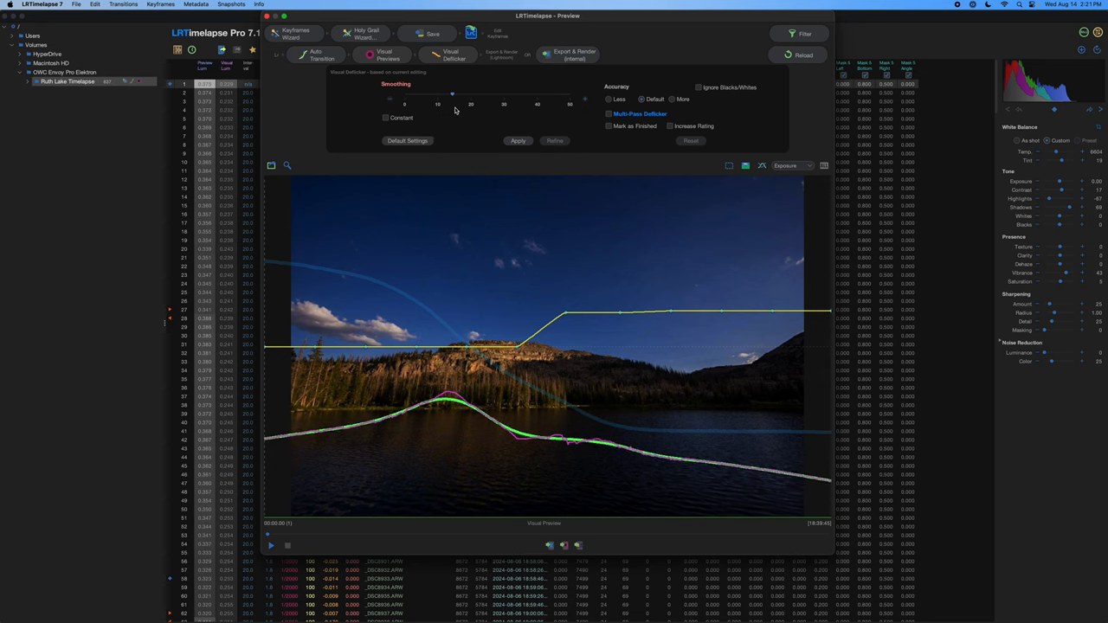
drag(454, 95, 539, 95)
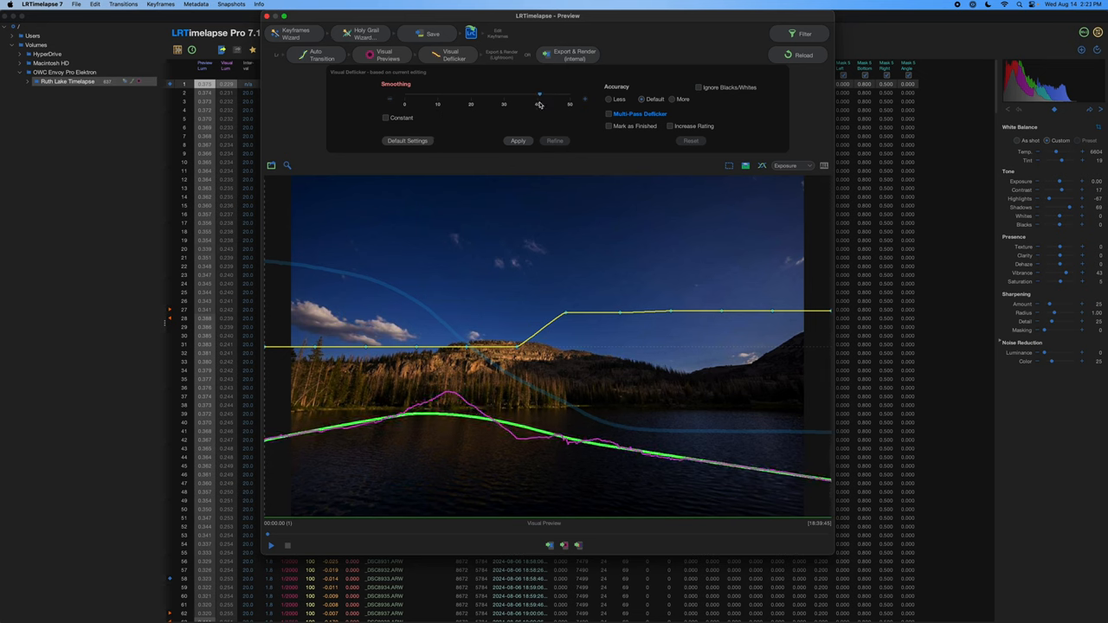
drag(540, 95, 564, 94)
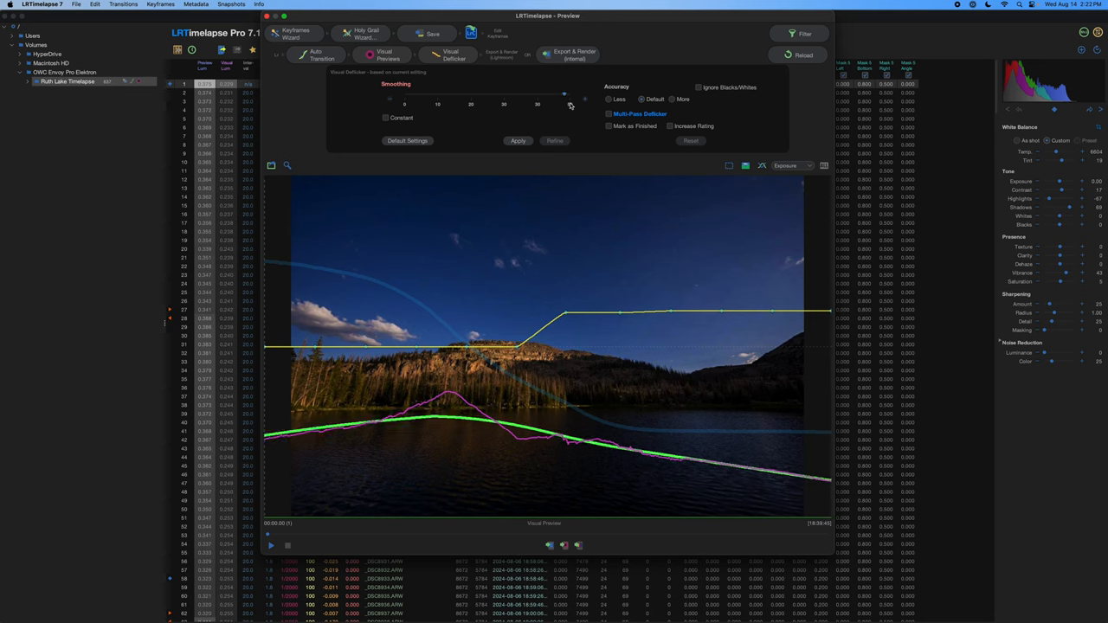
drag(566, 94, 508, 94)
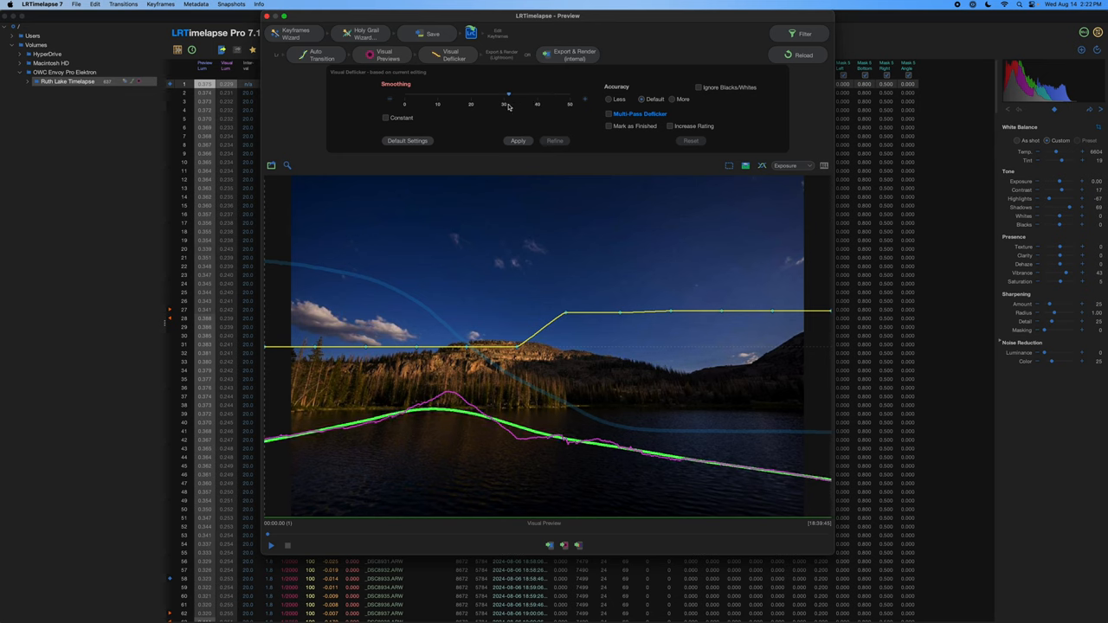
drag(509, 94, 505, 94)
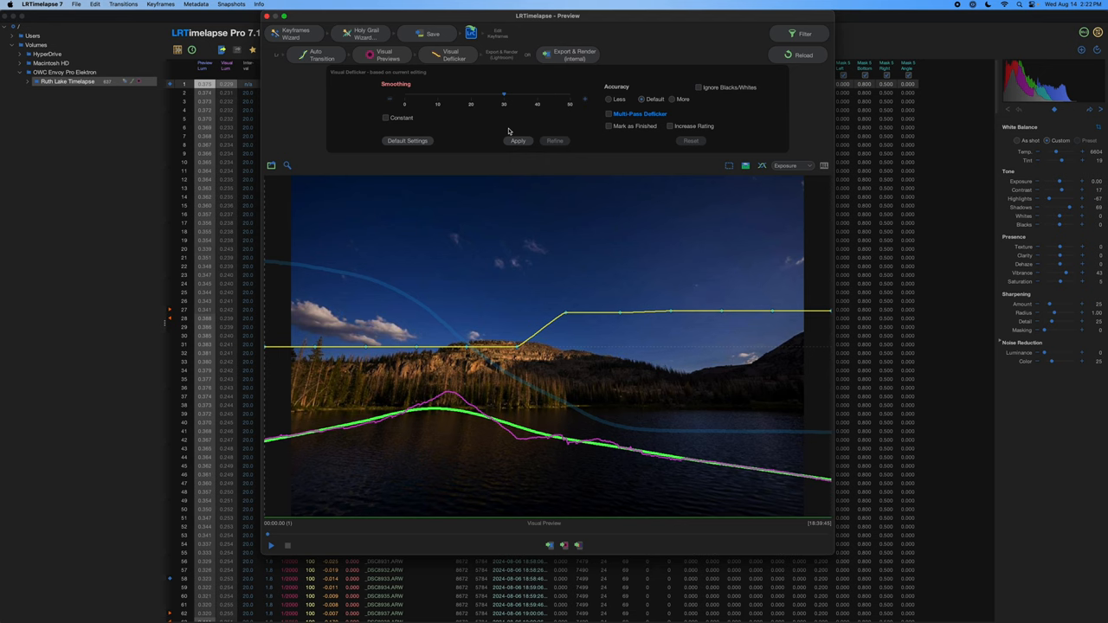
mouse_move(508, 133)
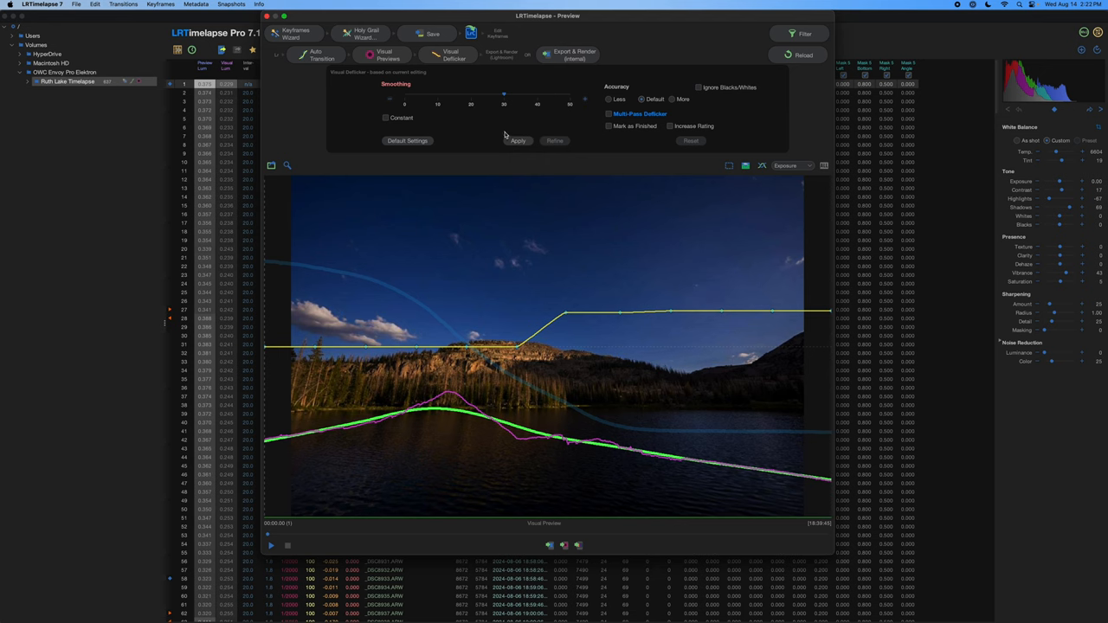